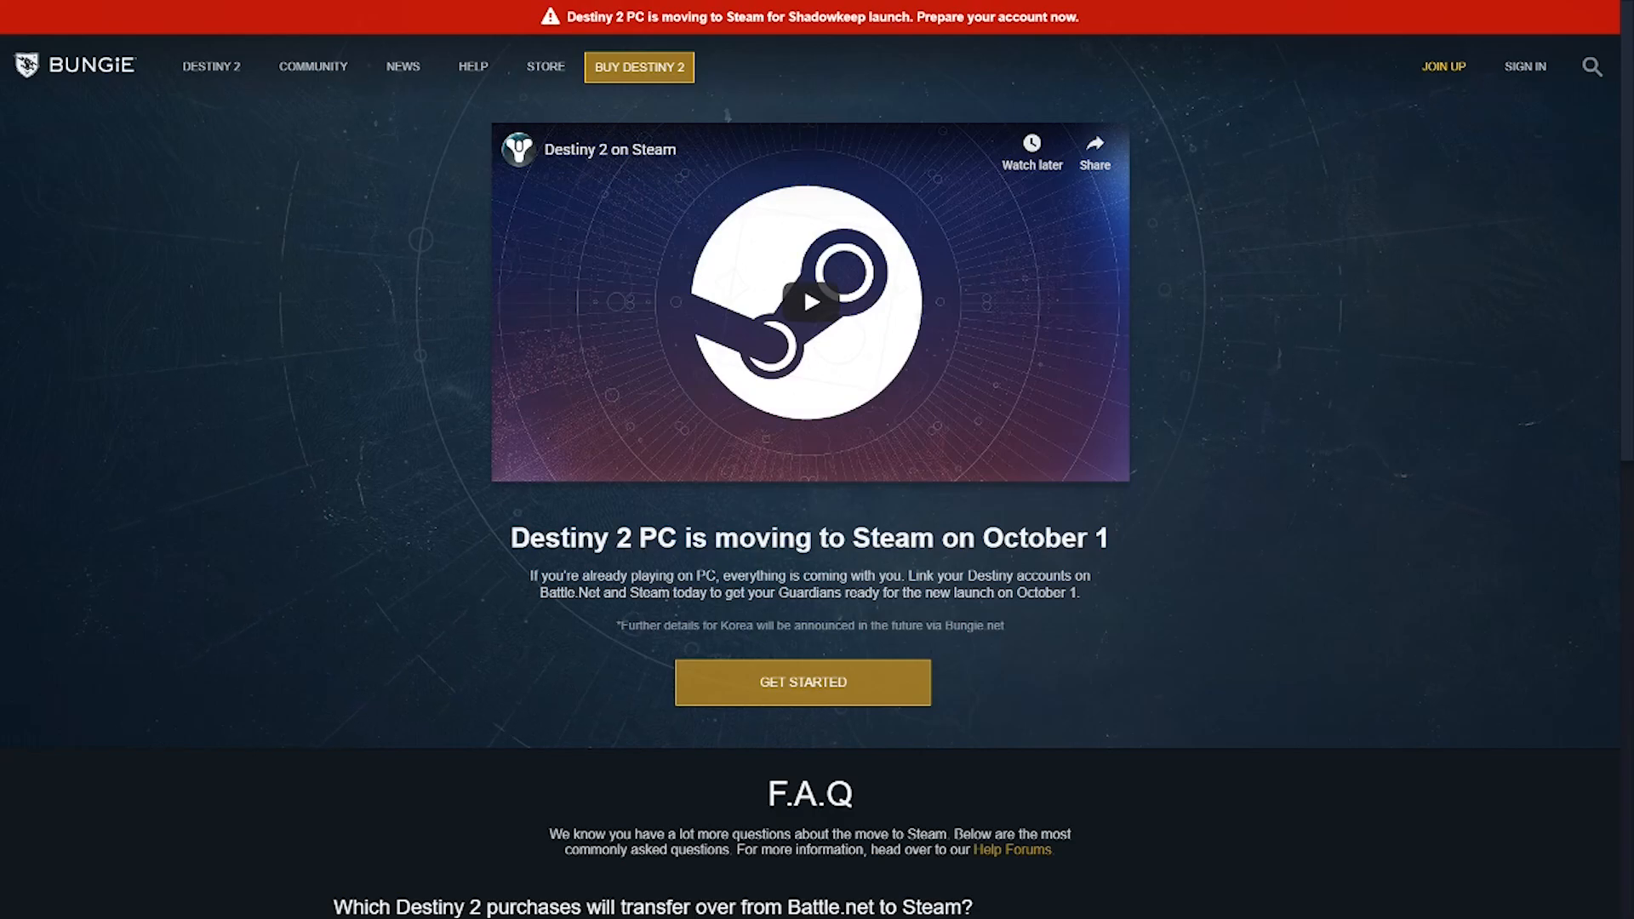
# Start Steam linking, pick Steam sign-in, then dismiss the Steam sign-in window.
pyautogui.click(801, 682)
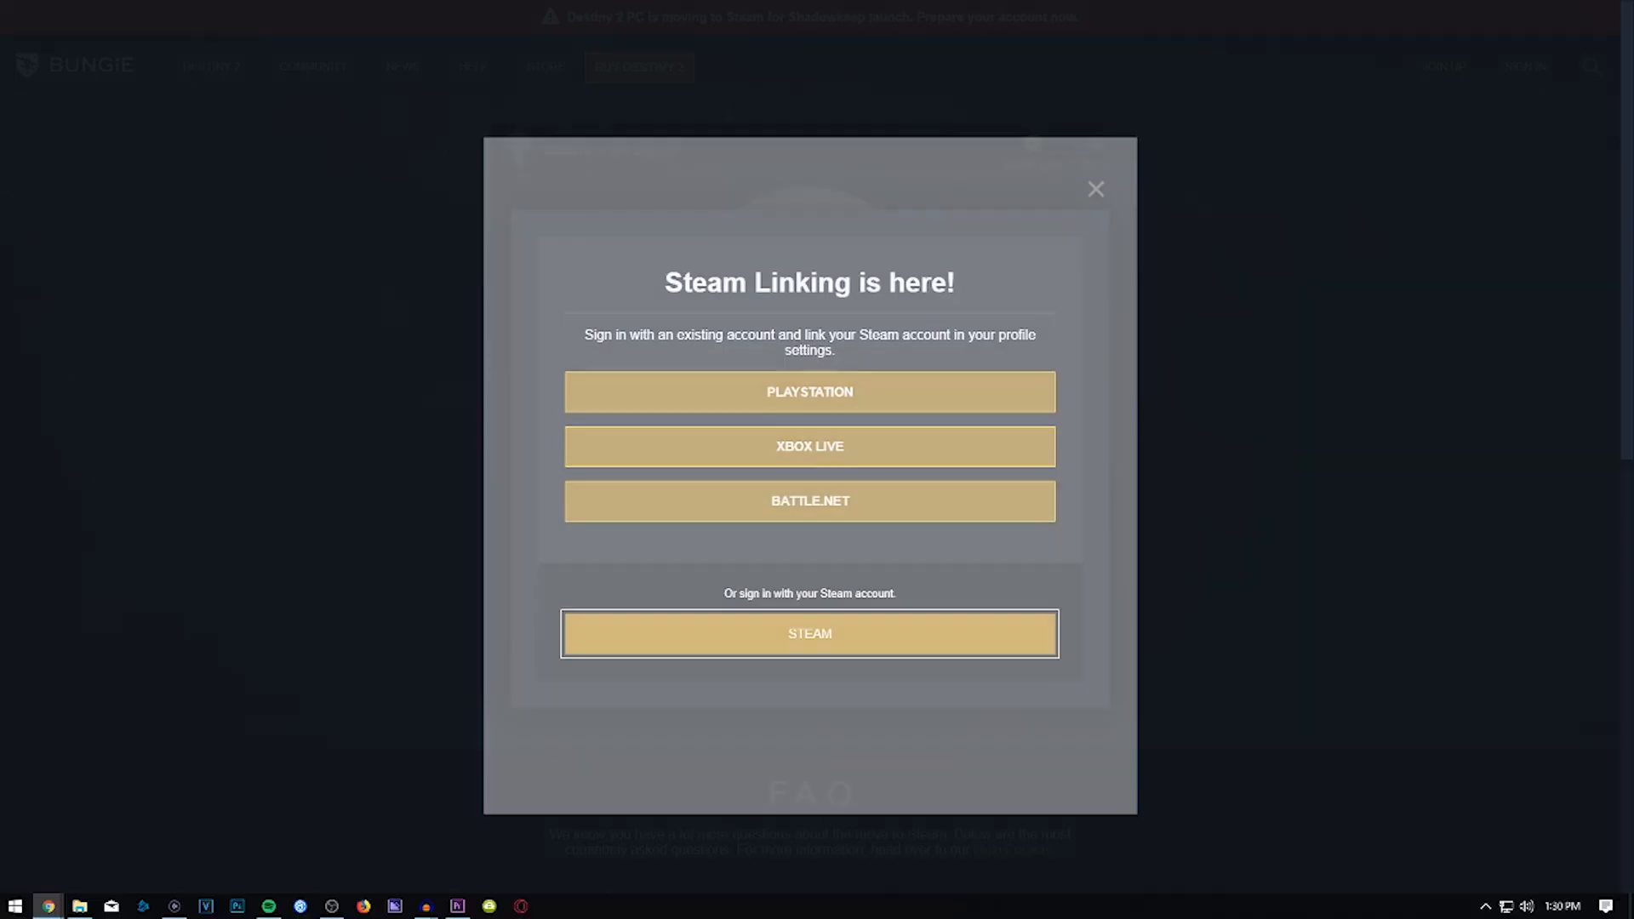
pyautogui.click(810, 633)
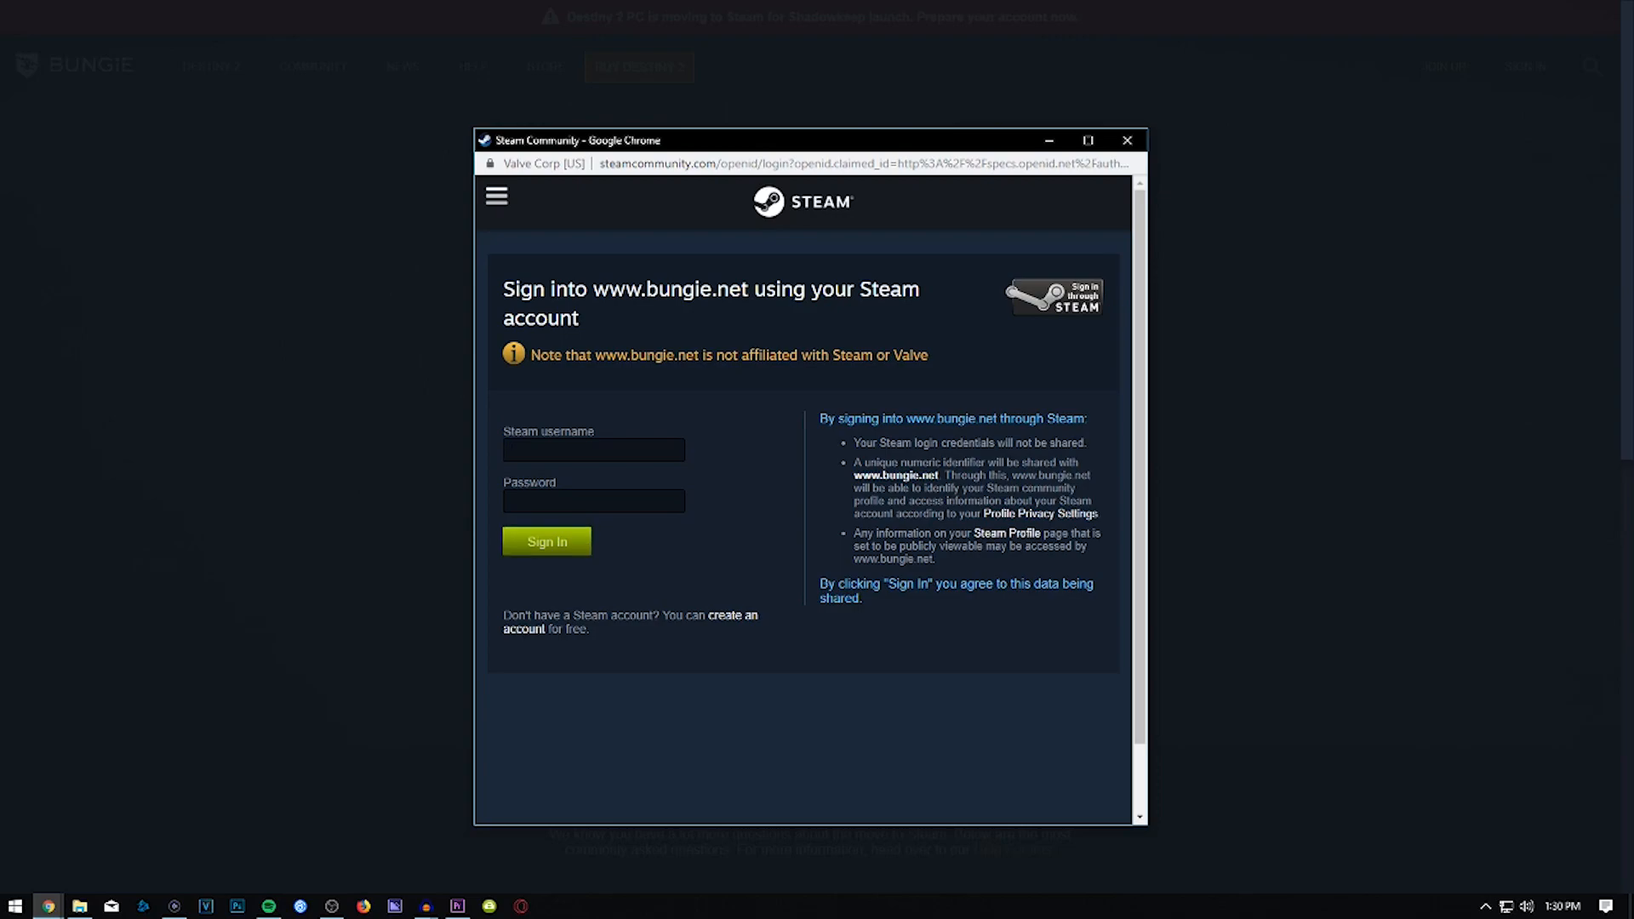
pyautogui.click(593, 451)
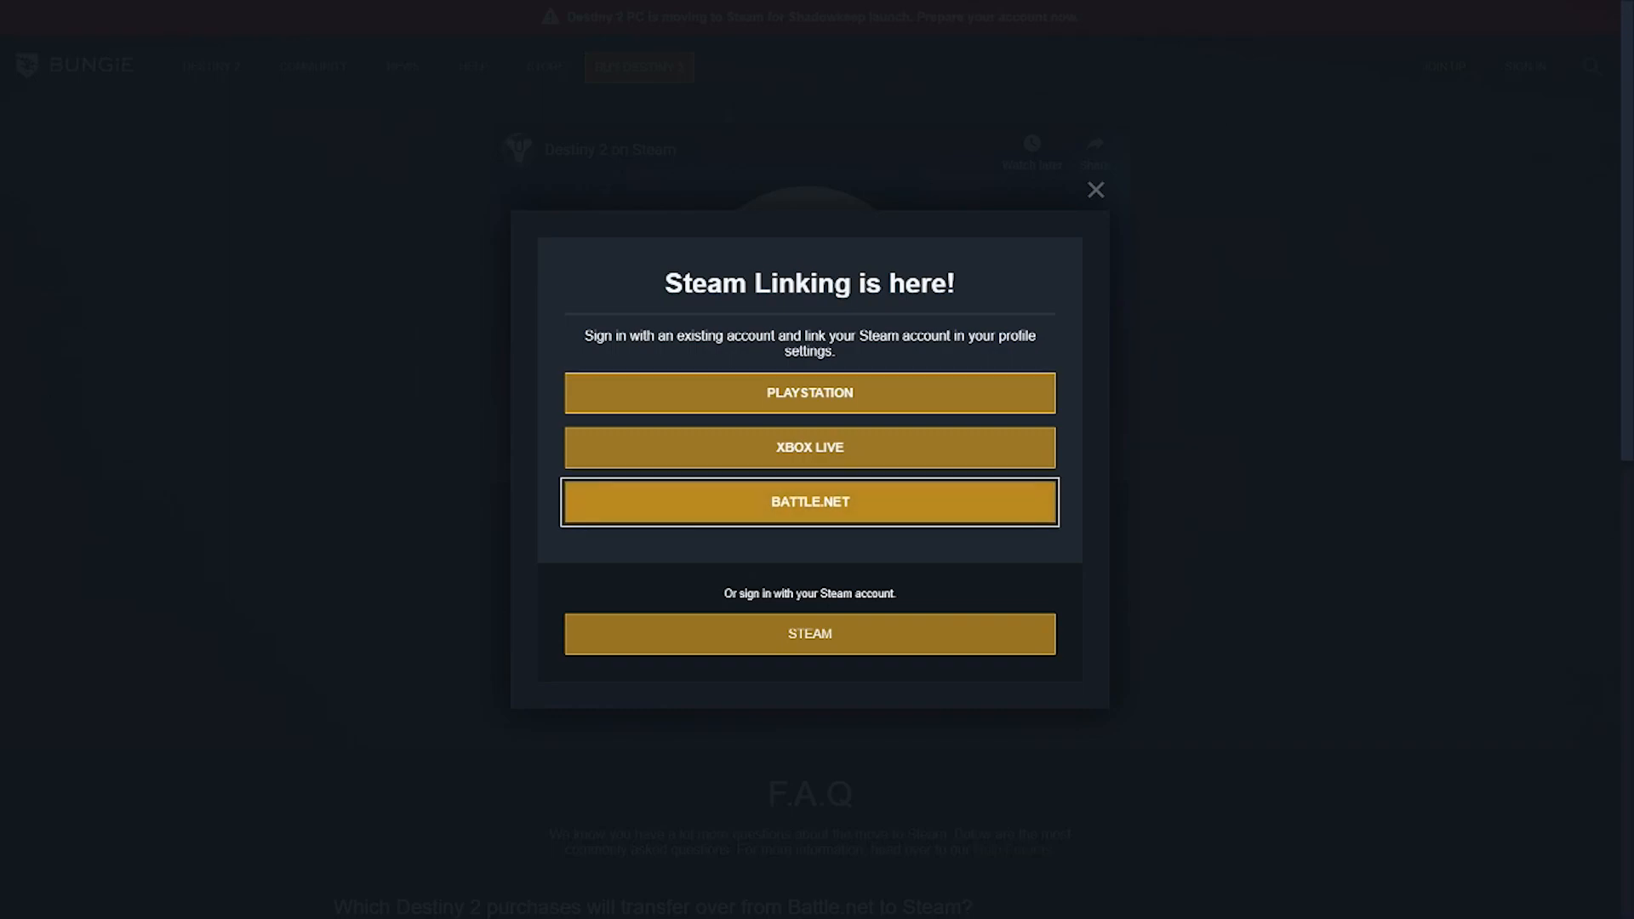
pyautogui.click(809, 501)
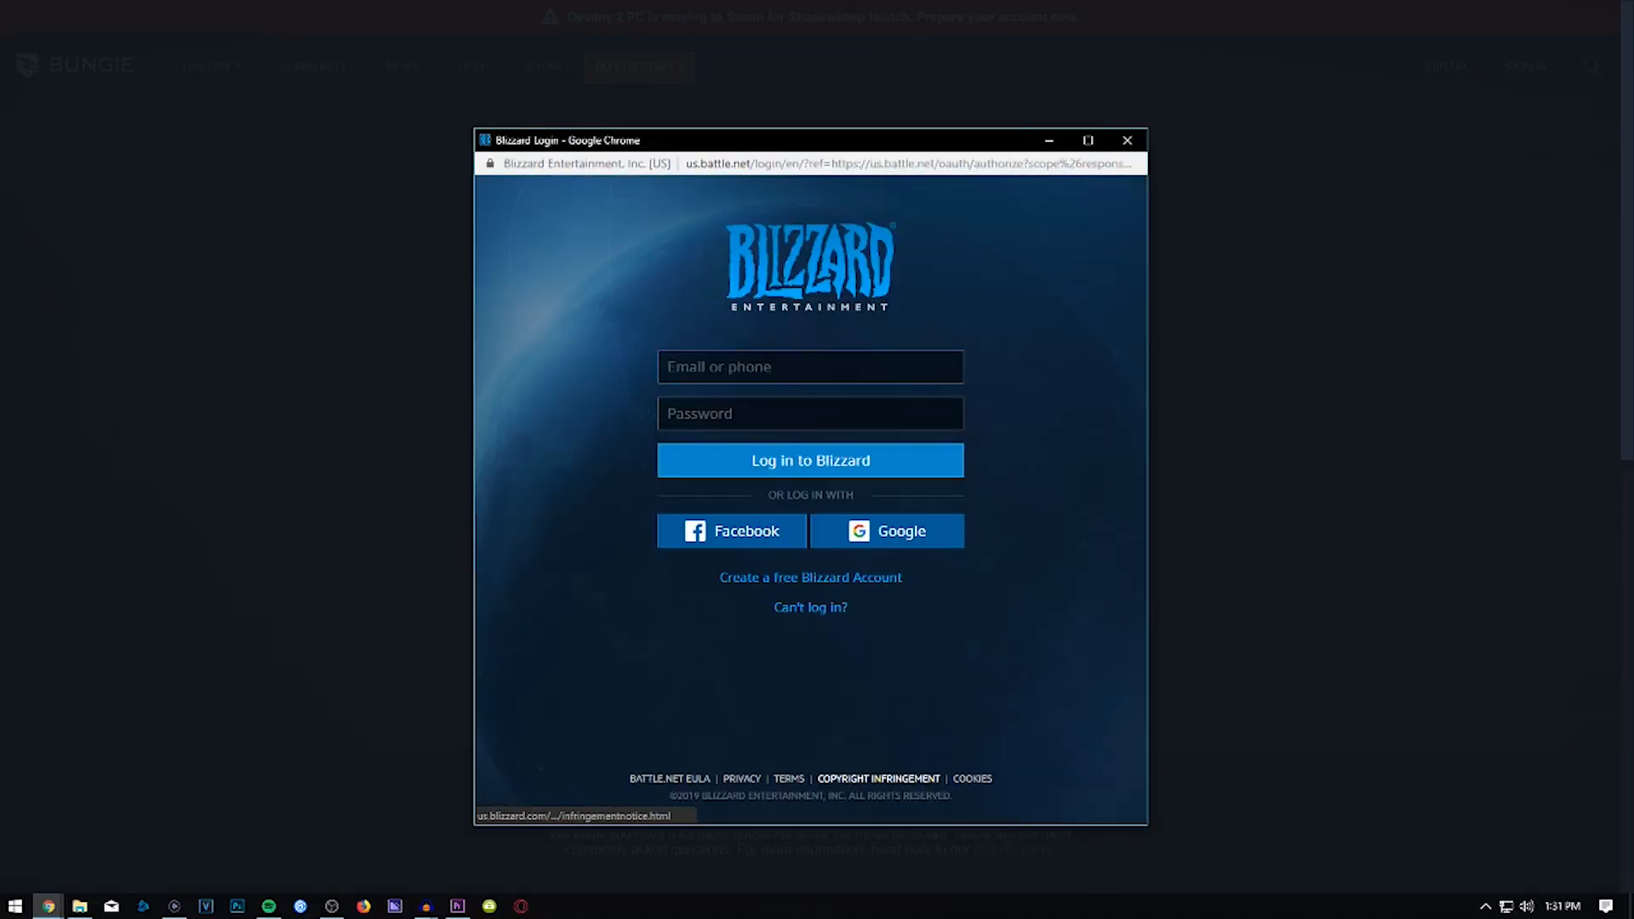
pyautogui.click(810, 460)
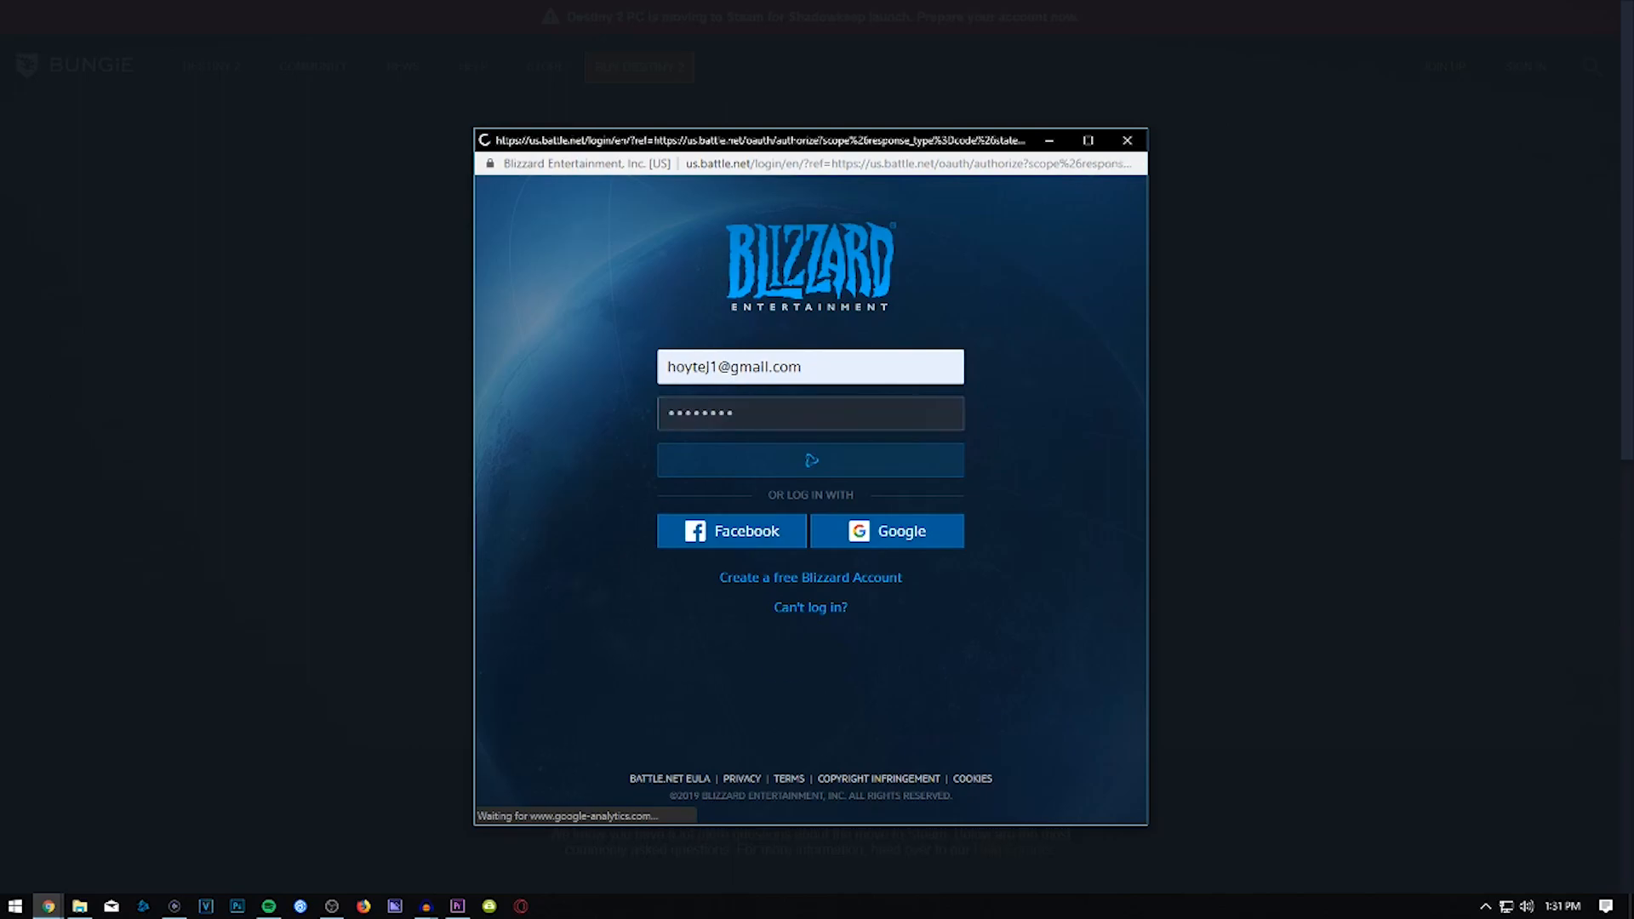
pyautogui.click(810, 460)
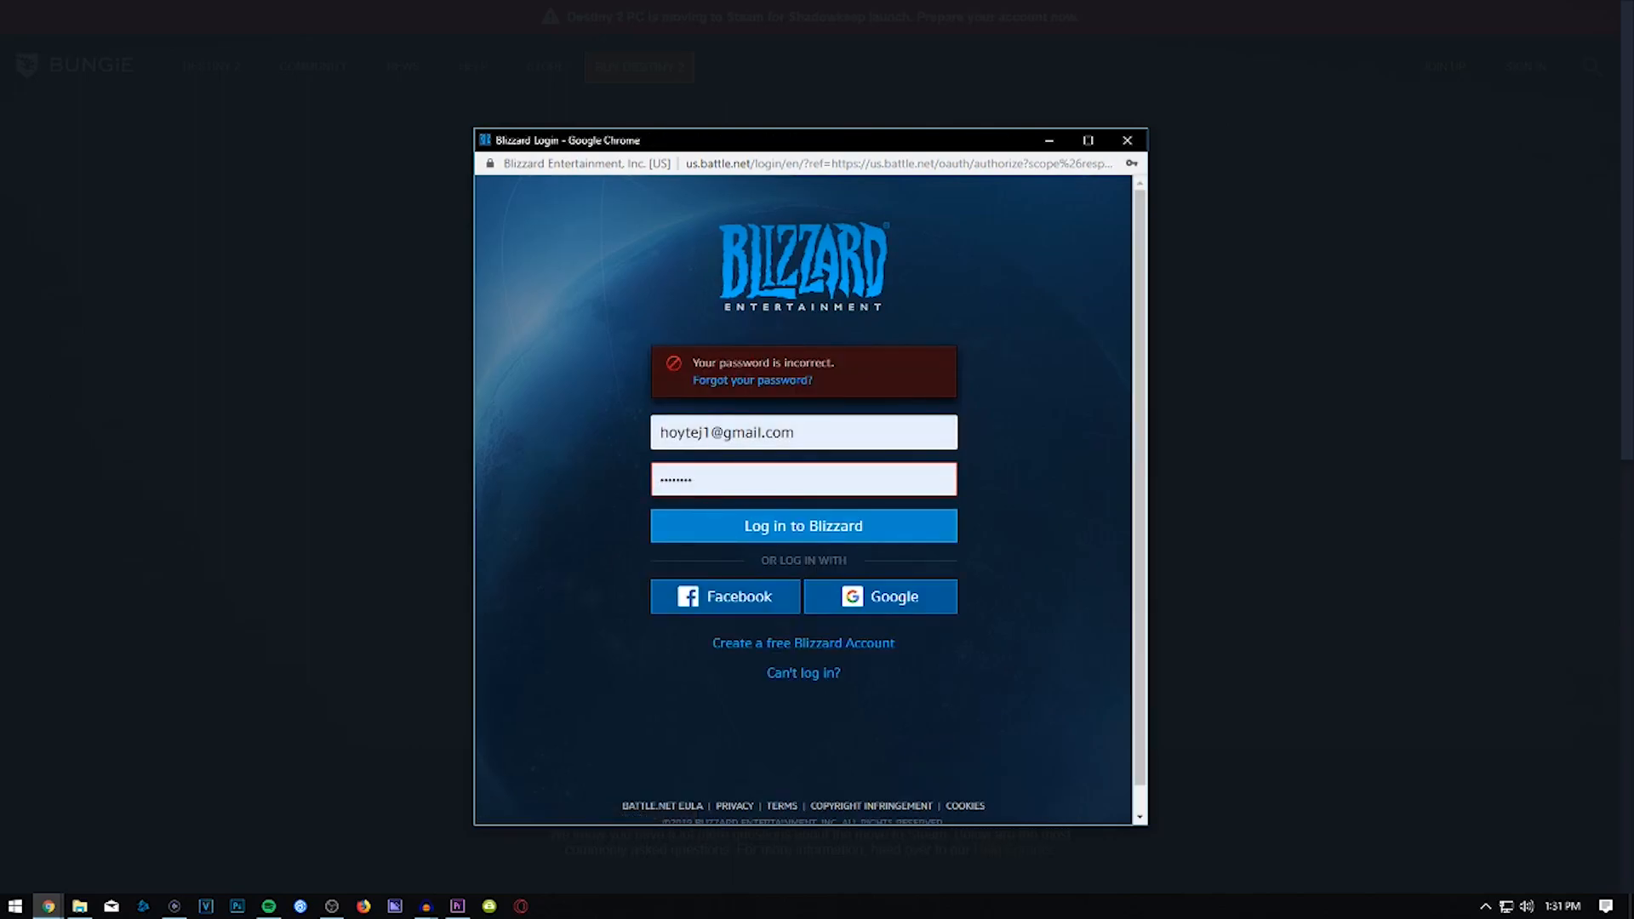
pyautogui.click(1125, 139)
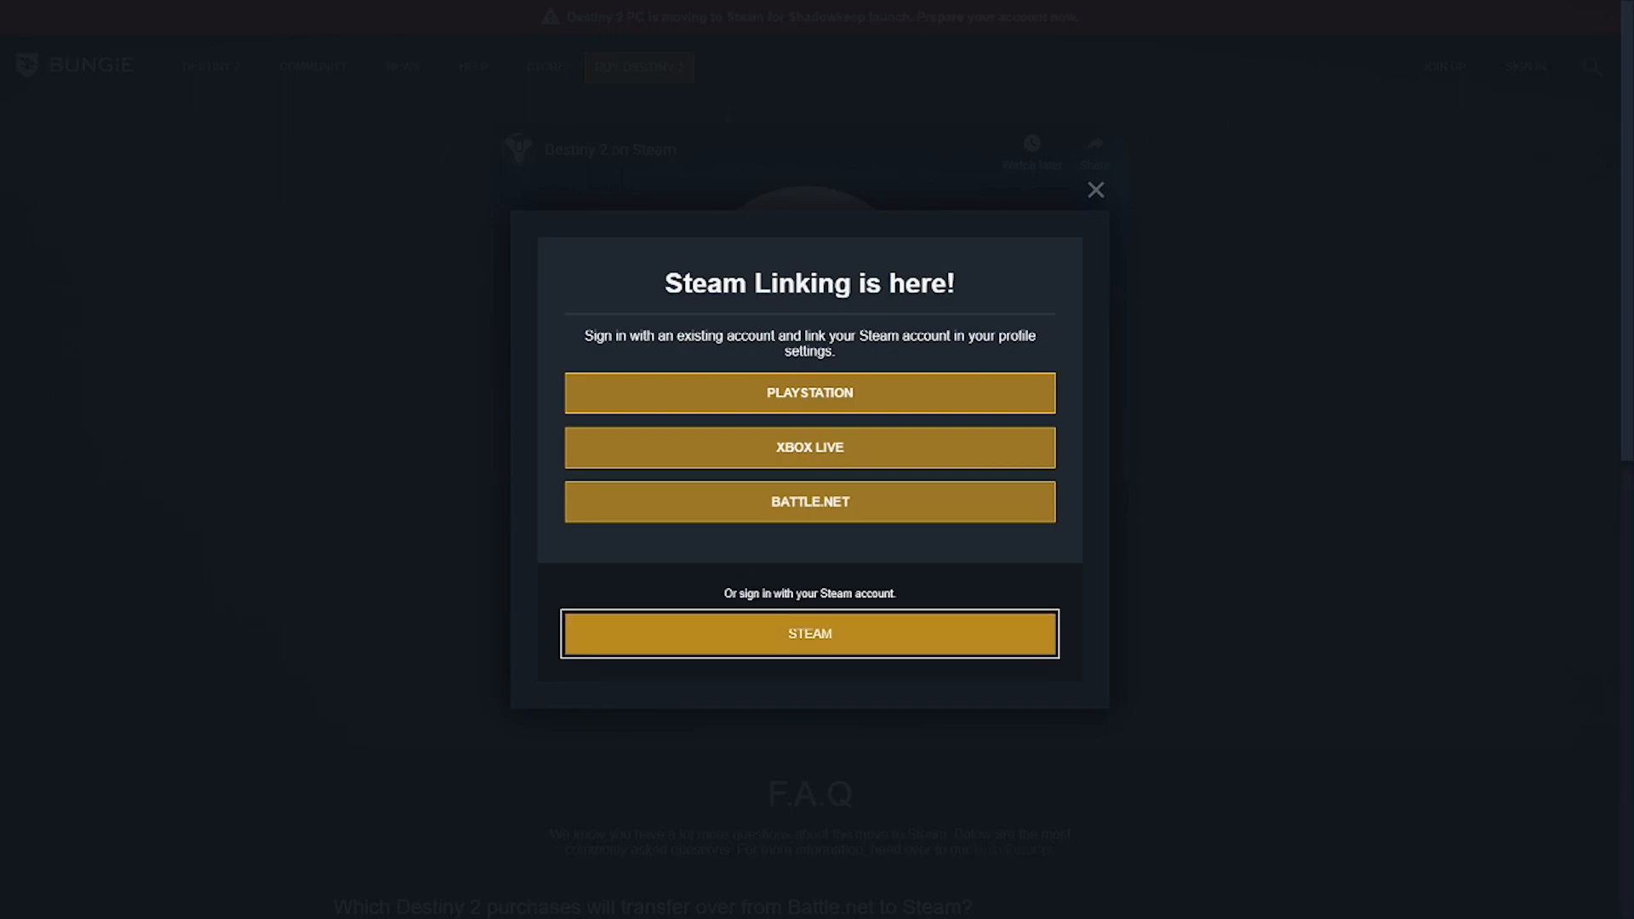
# Sign in to Steam as Hunter_Gunslinger with the account password.
pyautogui.click(809, 633)
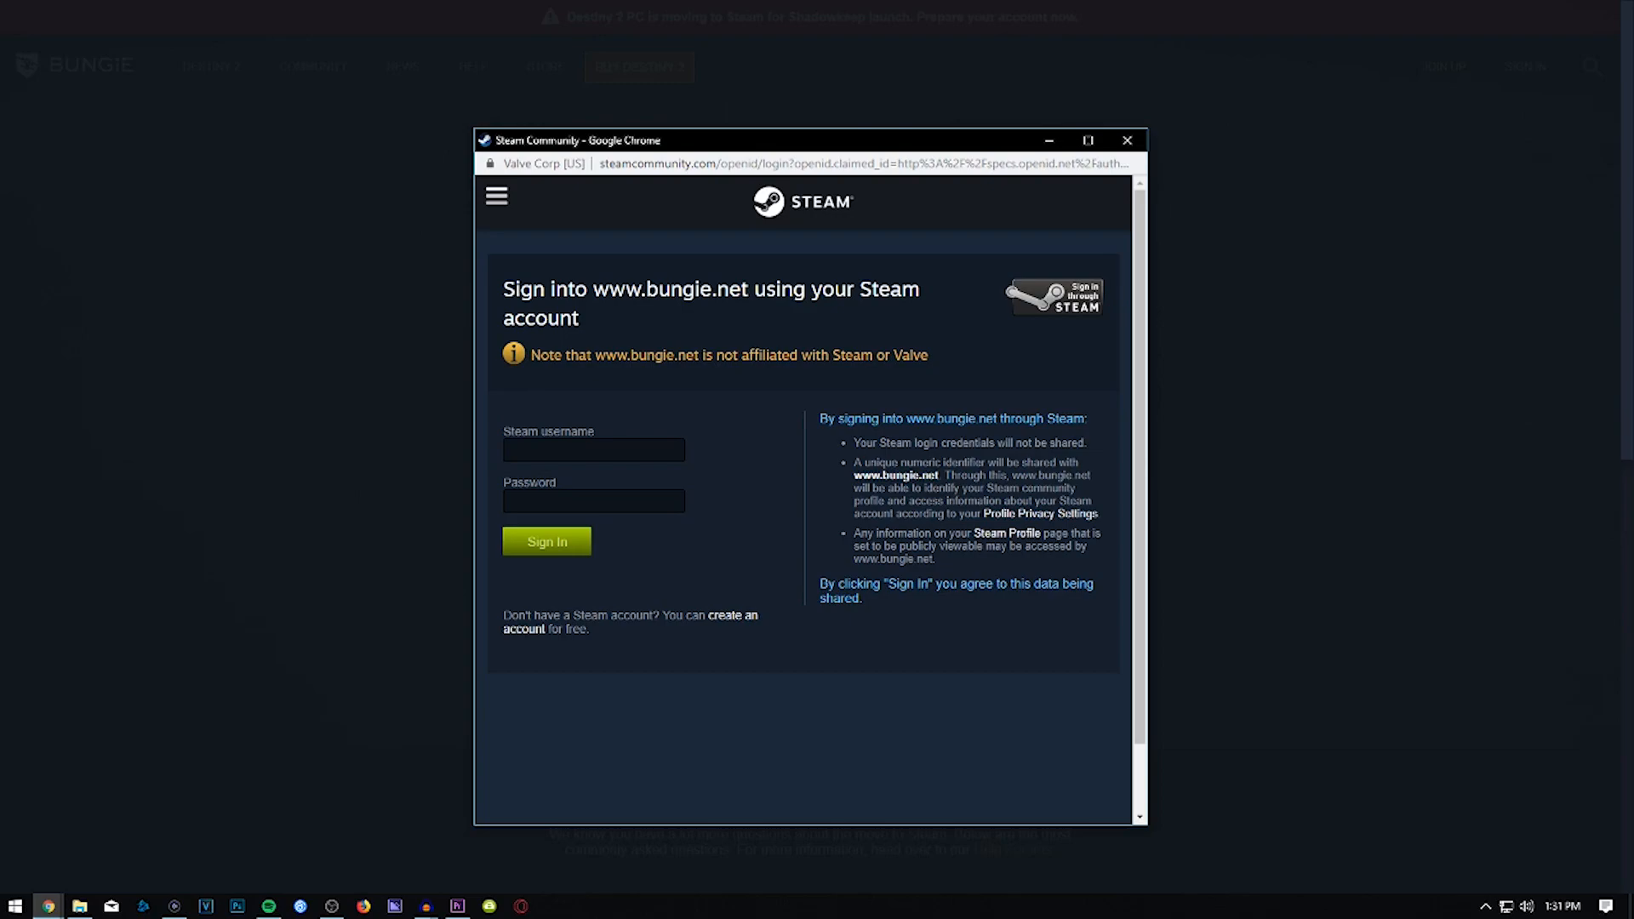
pyautogui.write('Hu')
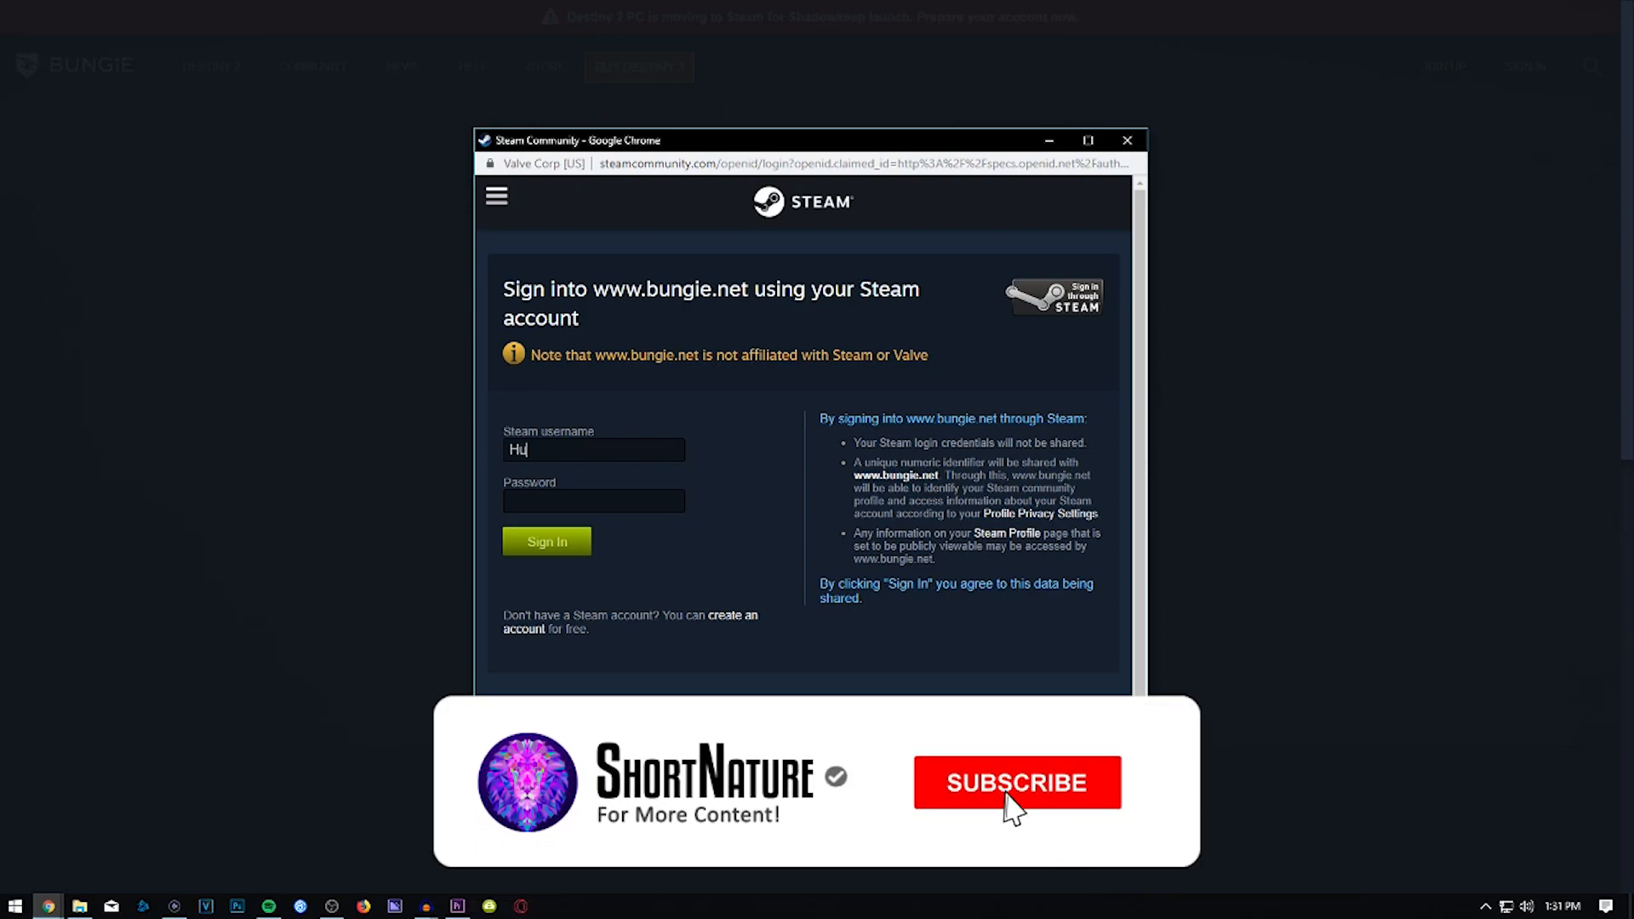
pyautogui.write('nter_')
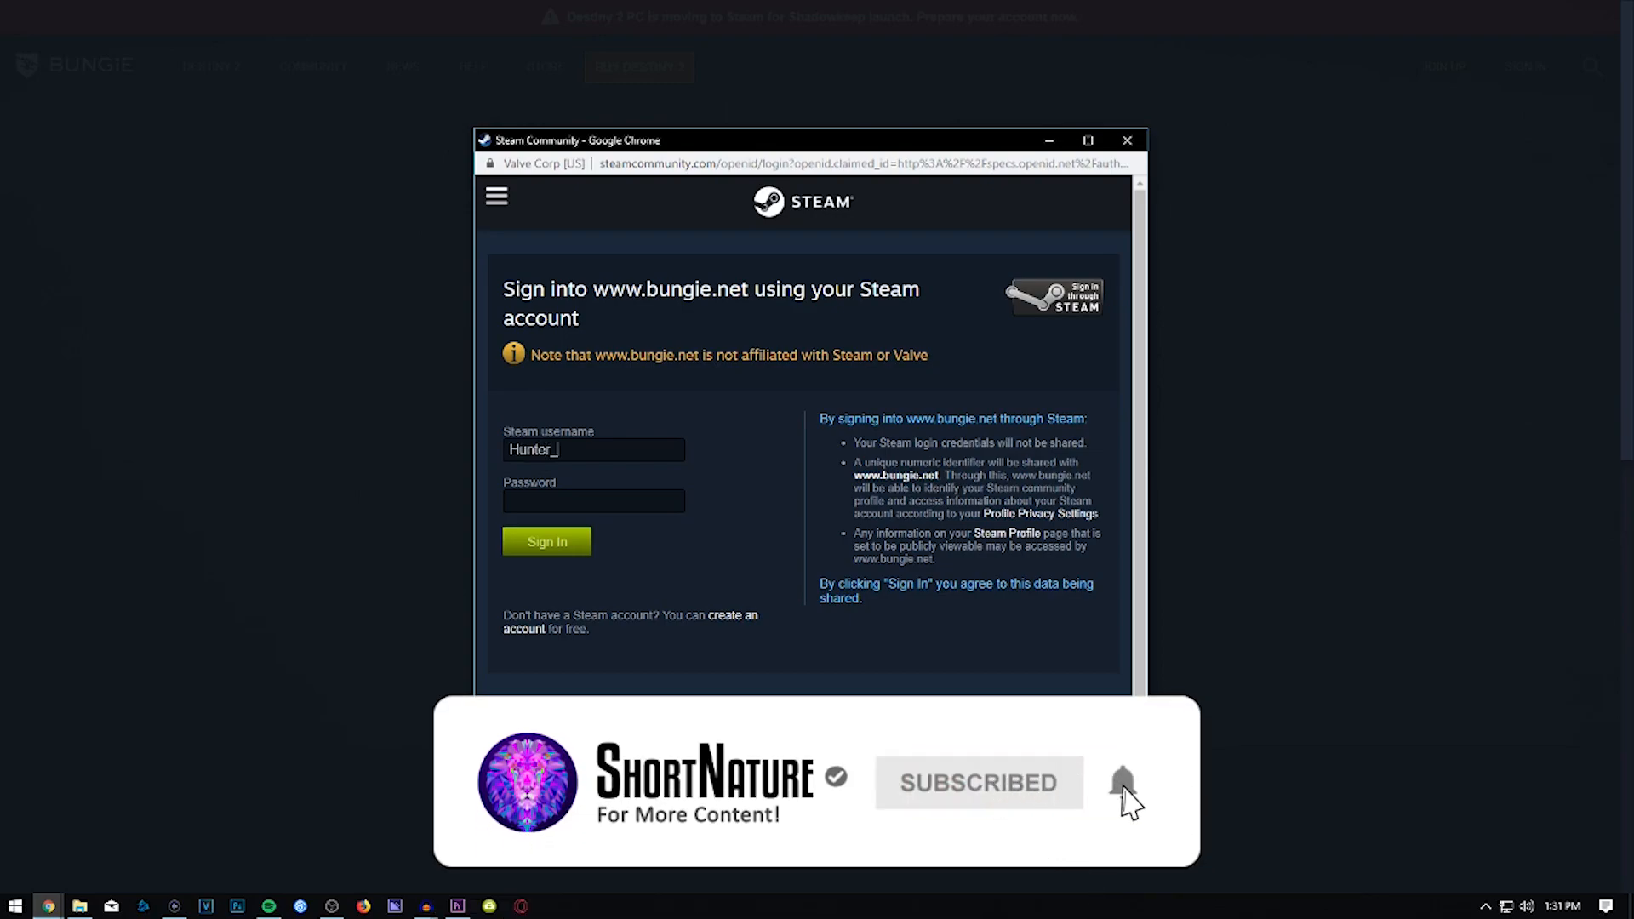
pyautogui.write('Gunsli')
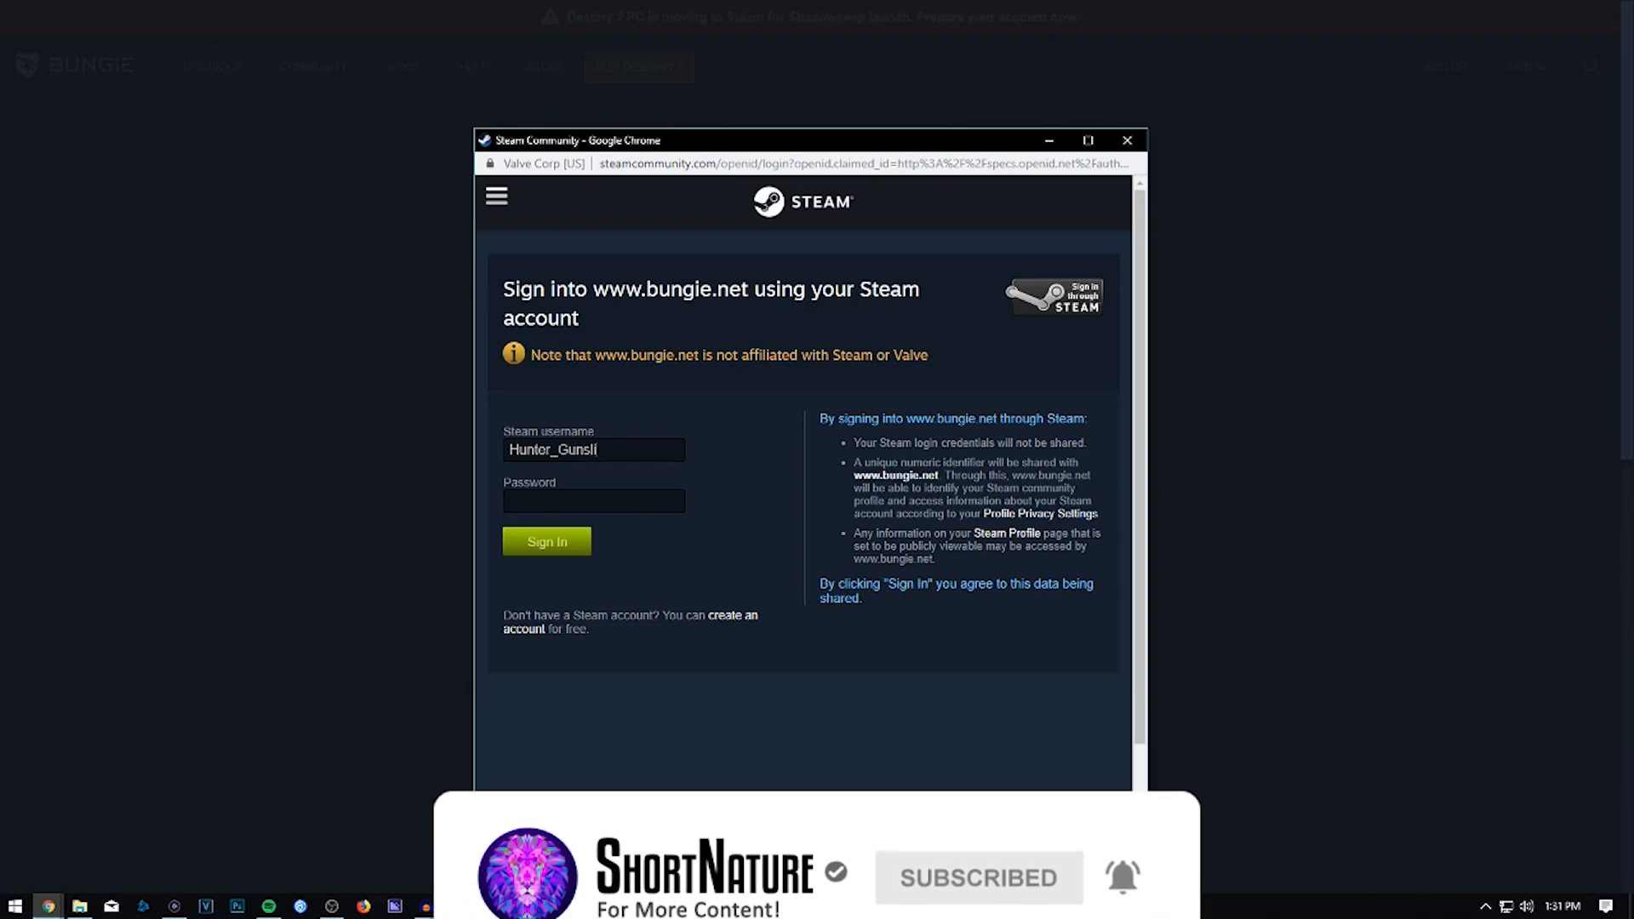
pyautogui.write('nger')
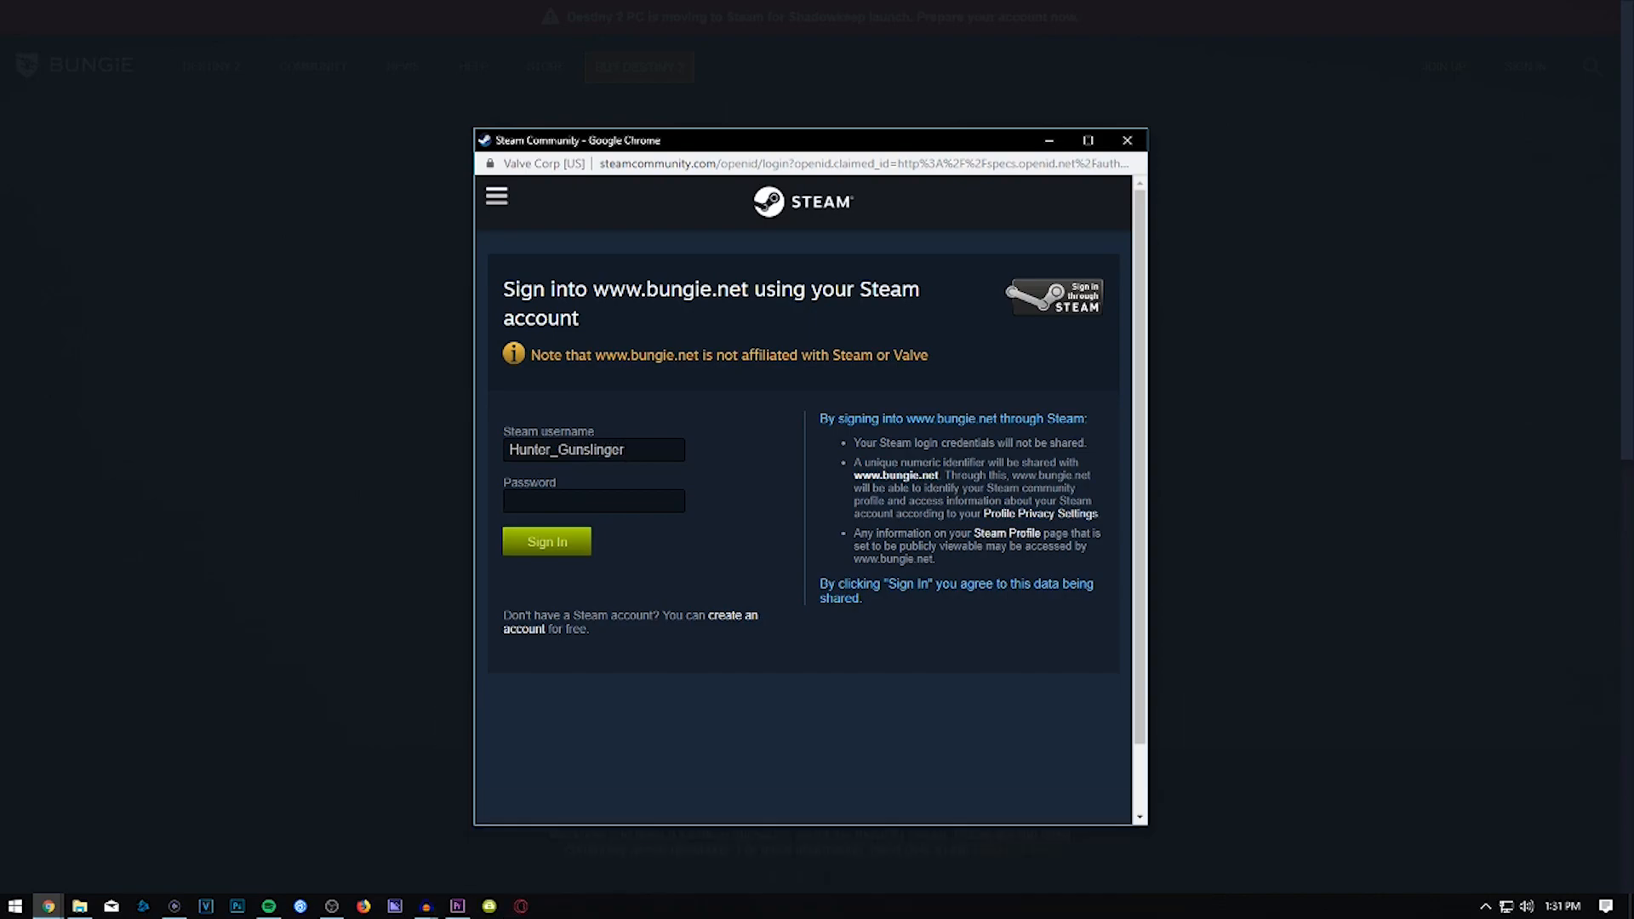
pyautogui.write('password')
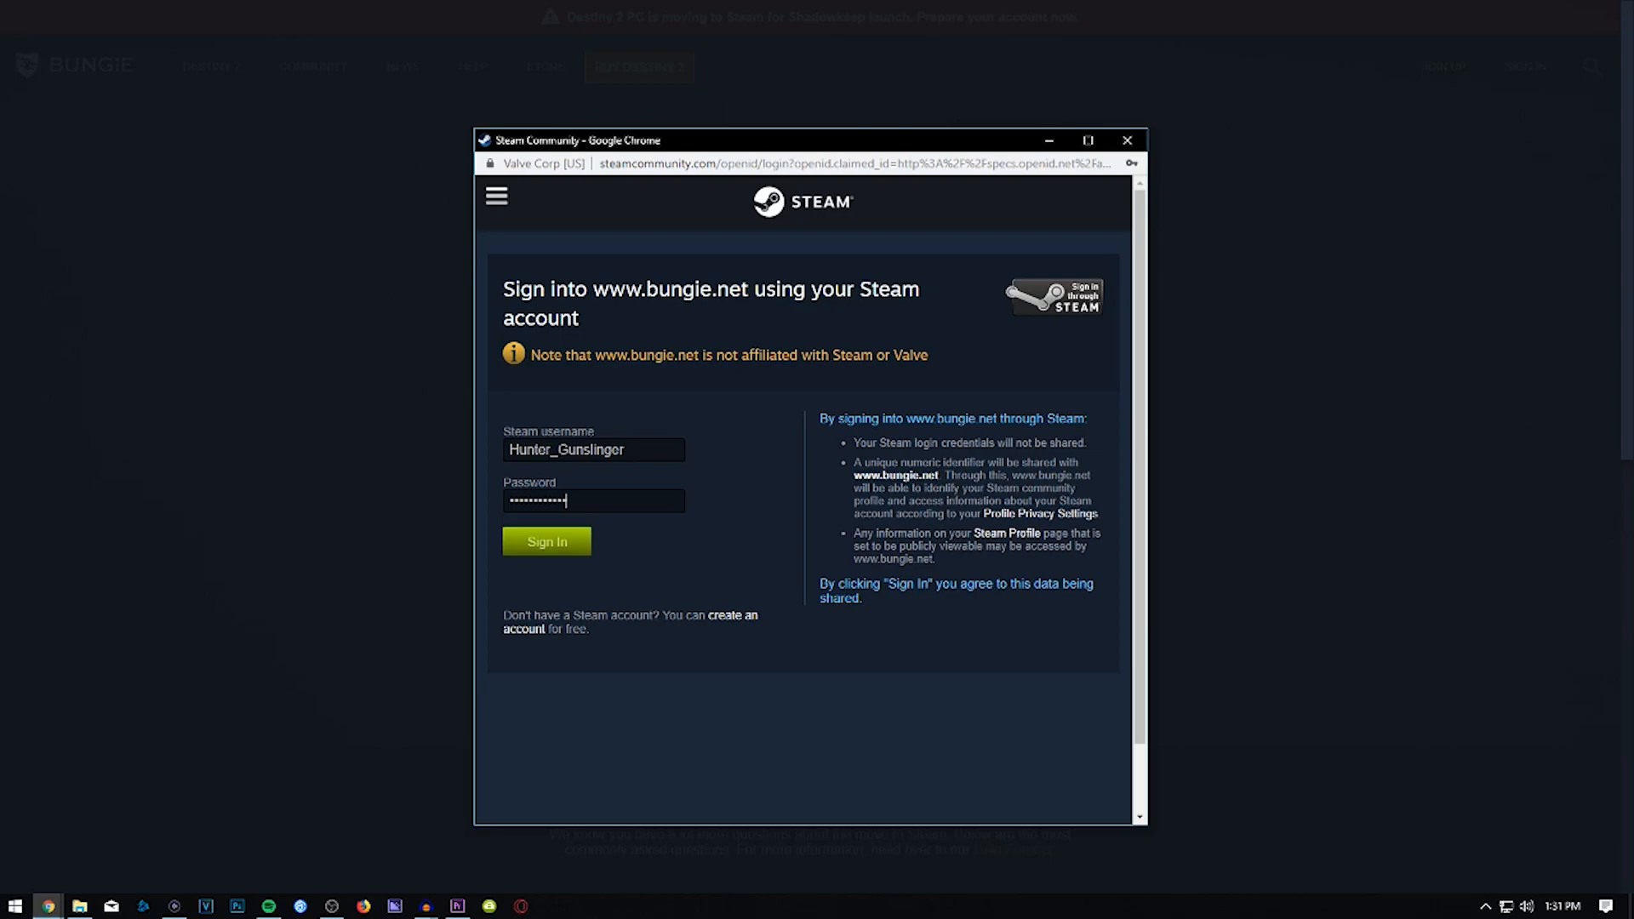
pyautogui.click(547, 542)
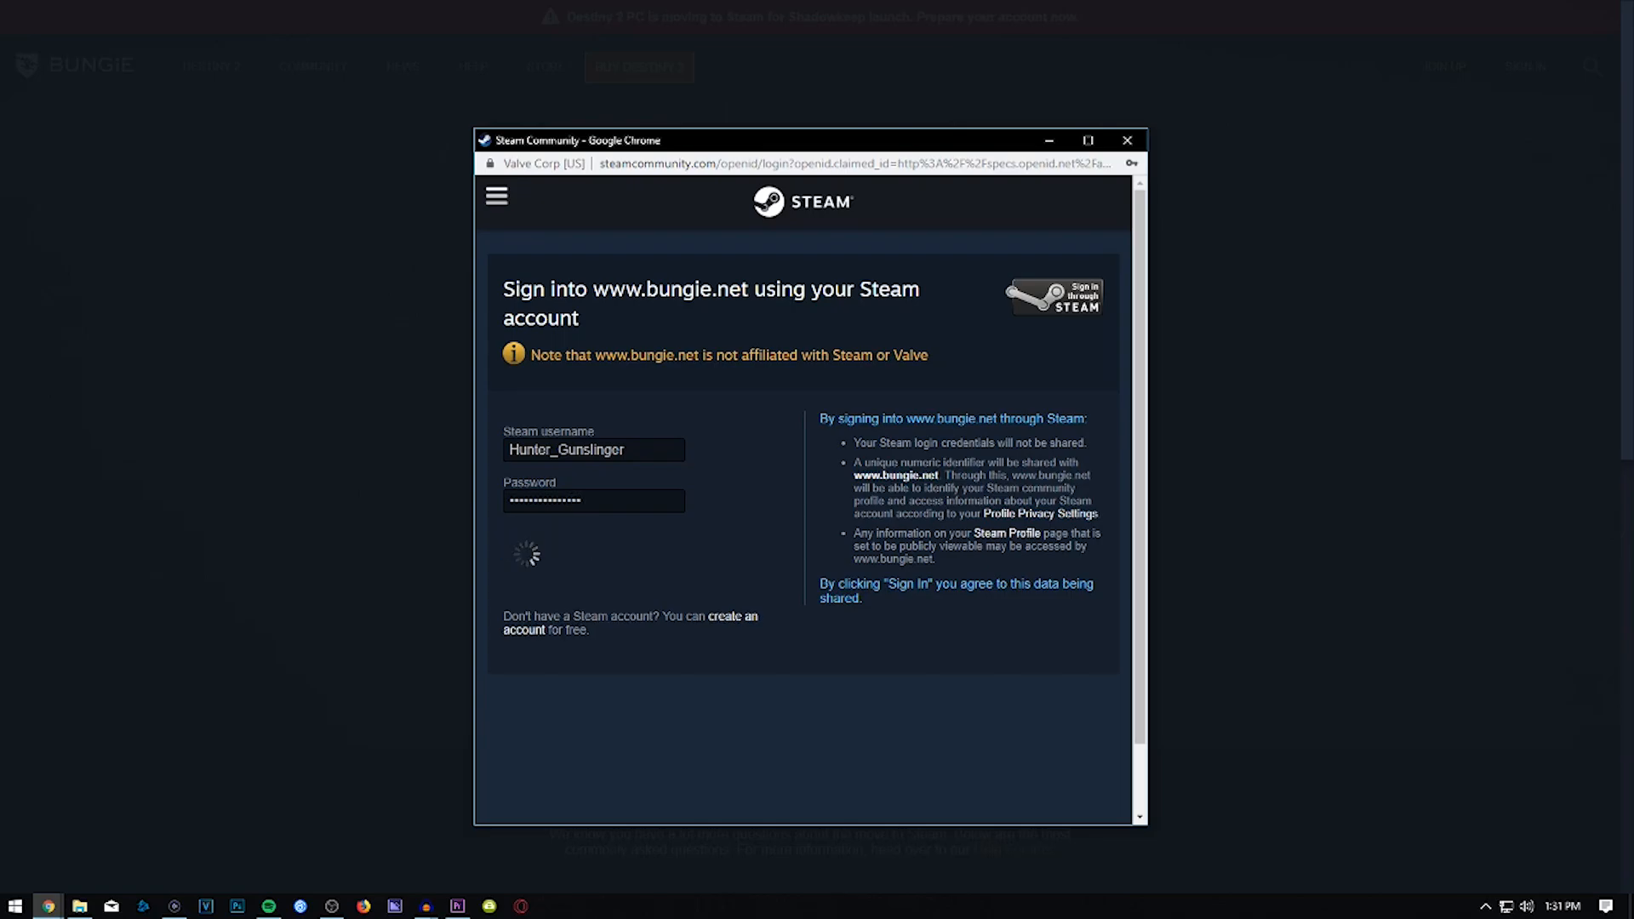
pyautogui.click(541, 542)
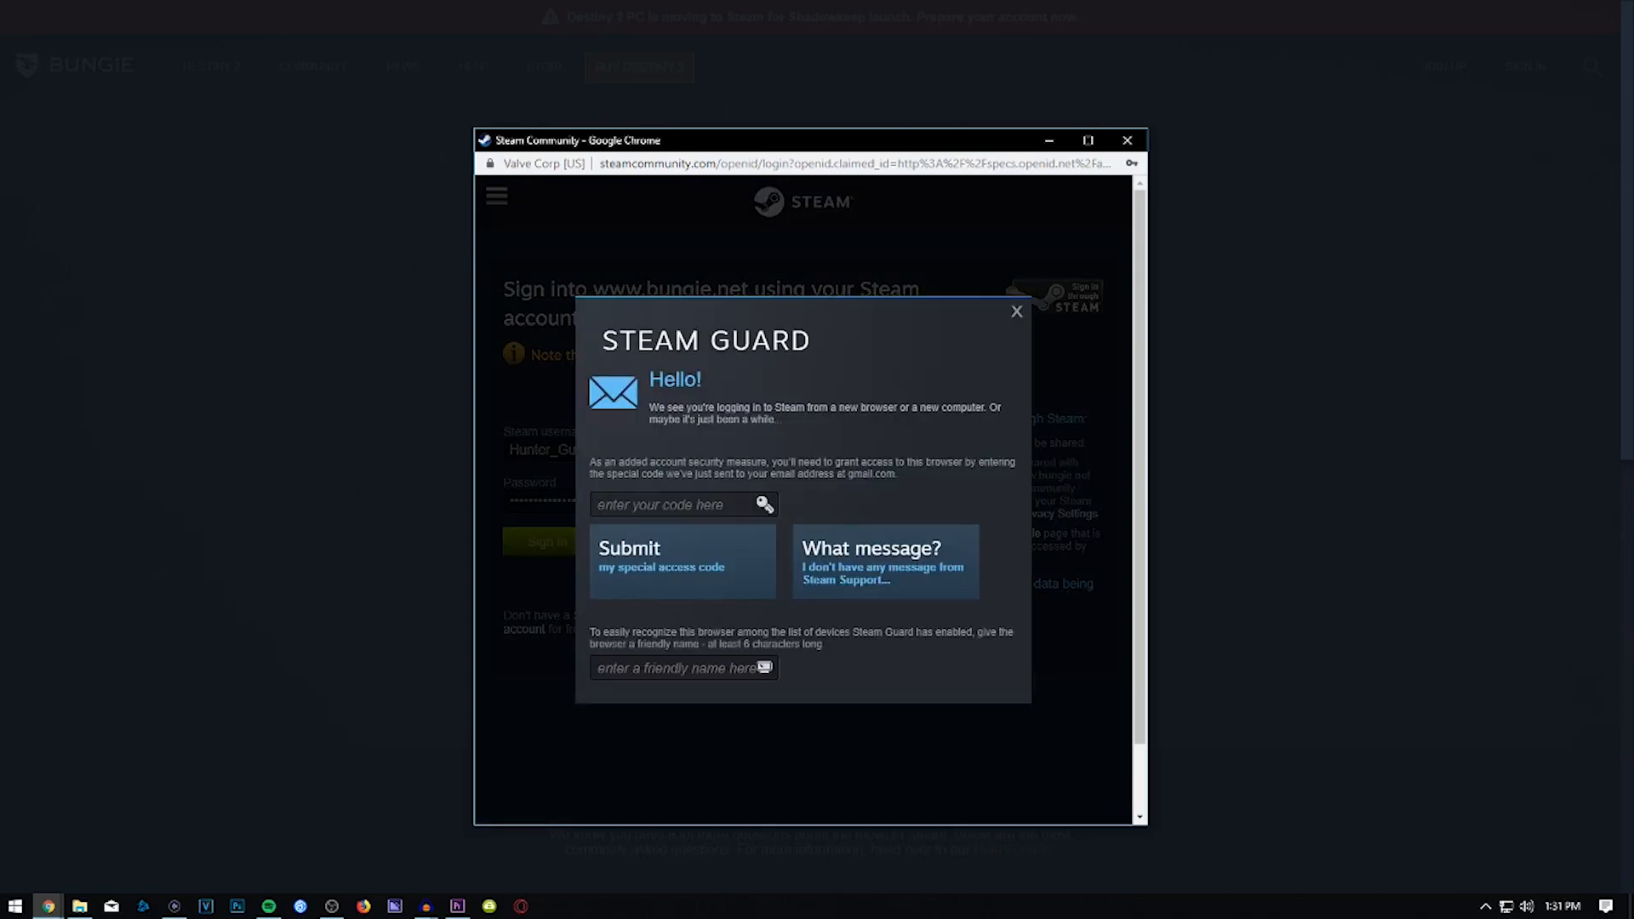
# Enter the emailed Steam Guard code and tick the account-email agreement box.
pyautogui.click(677, 504)
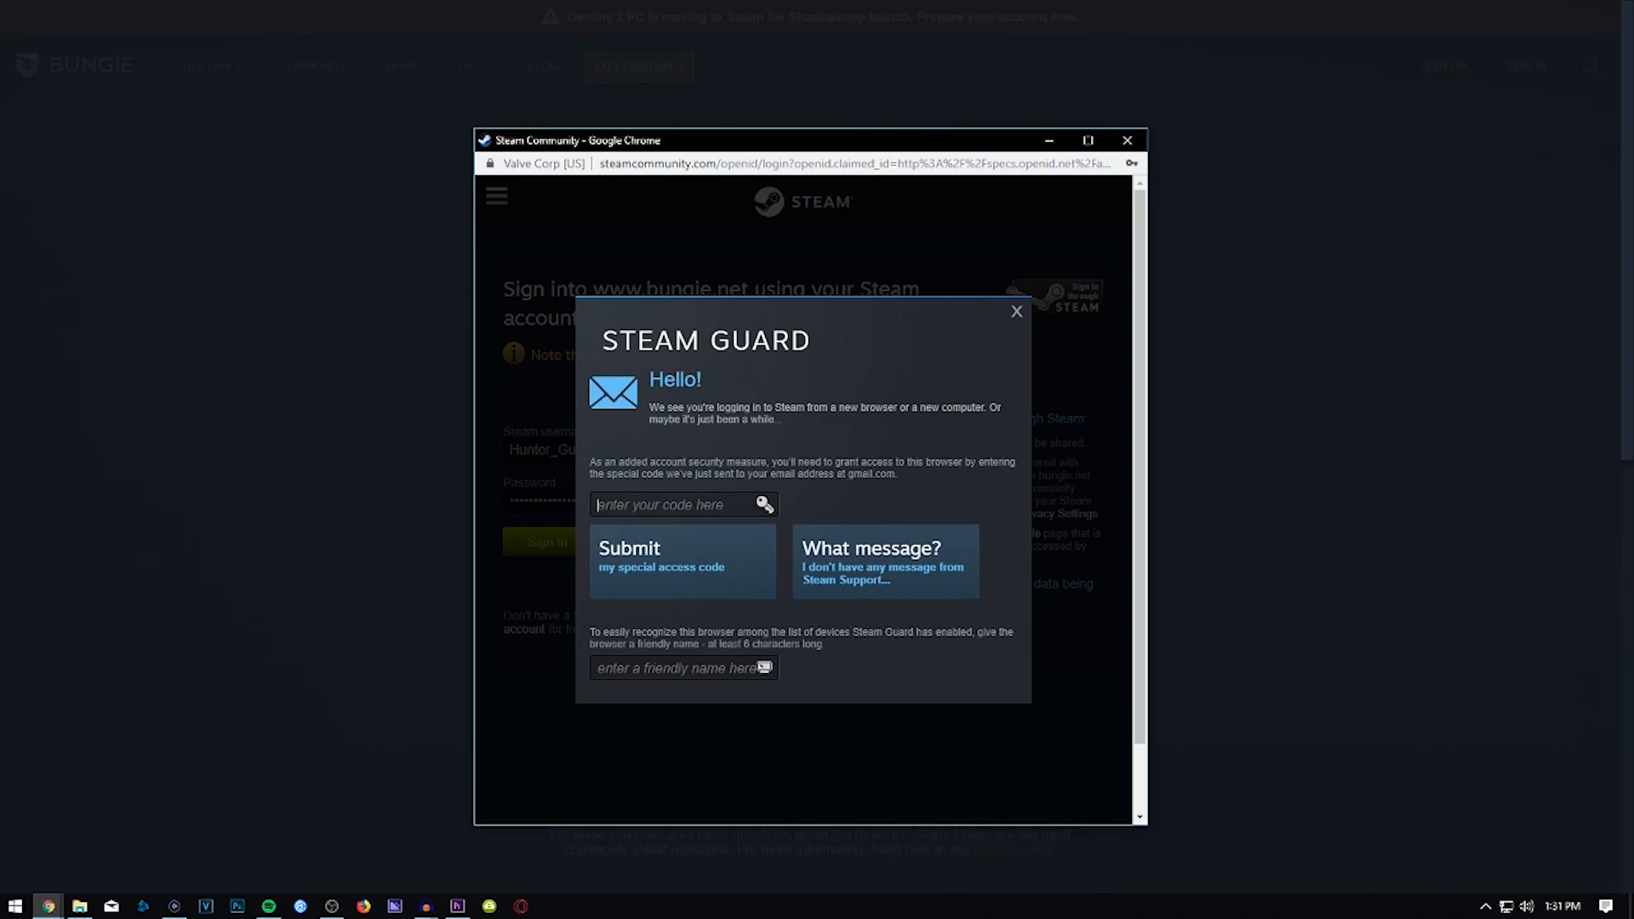
pyautogui.click(1015, 312)
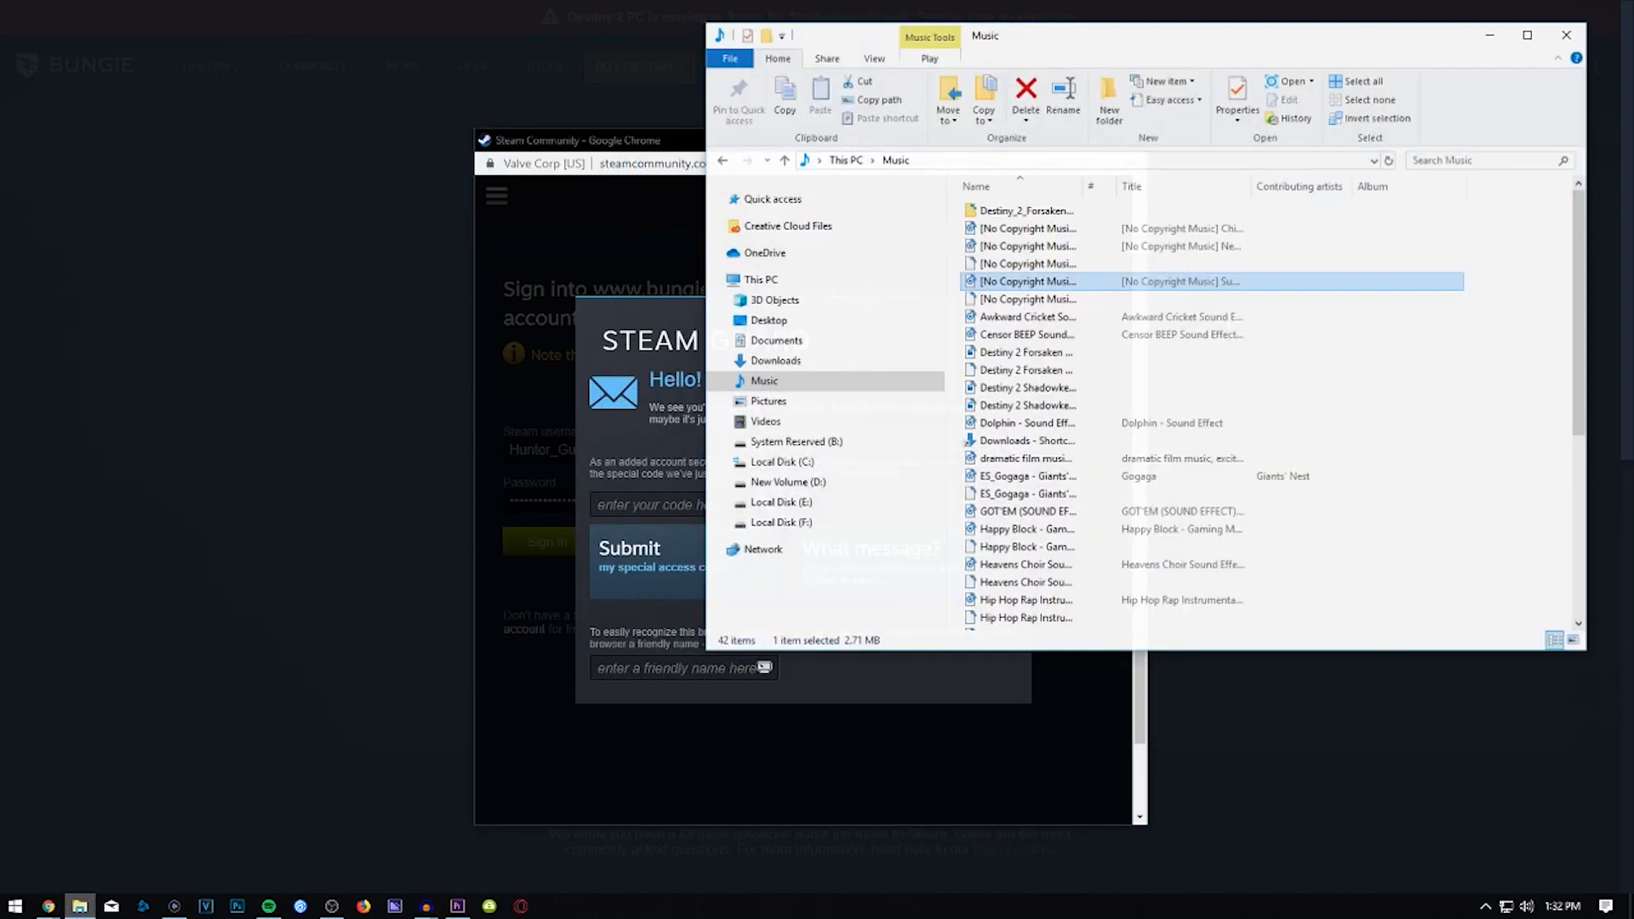
pyautogui.click(1565, 34)
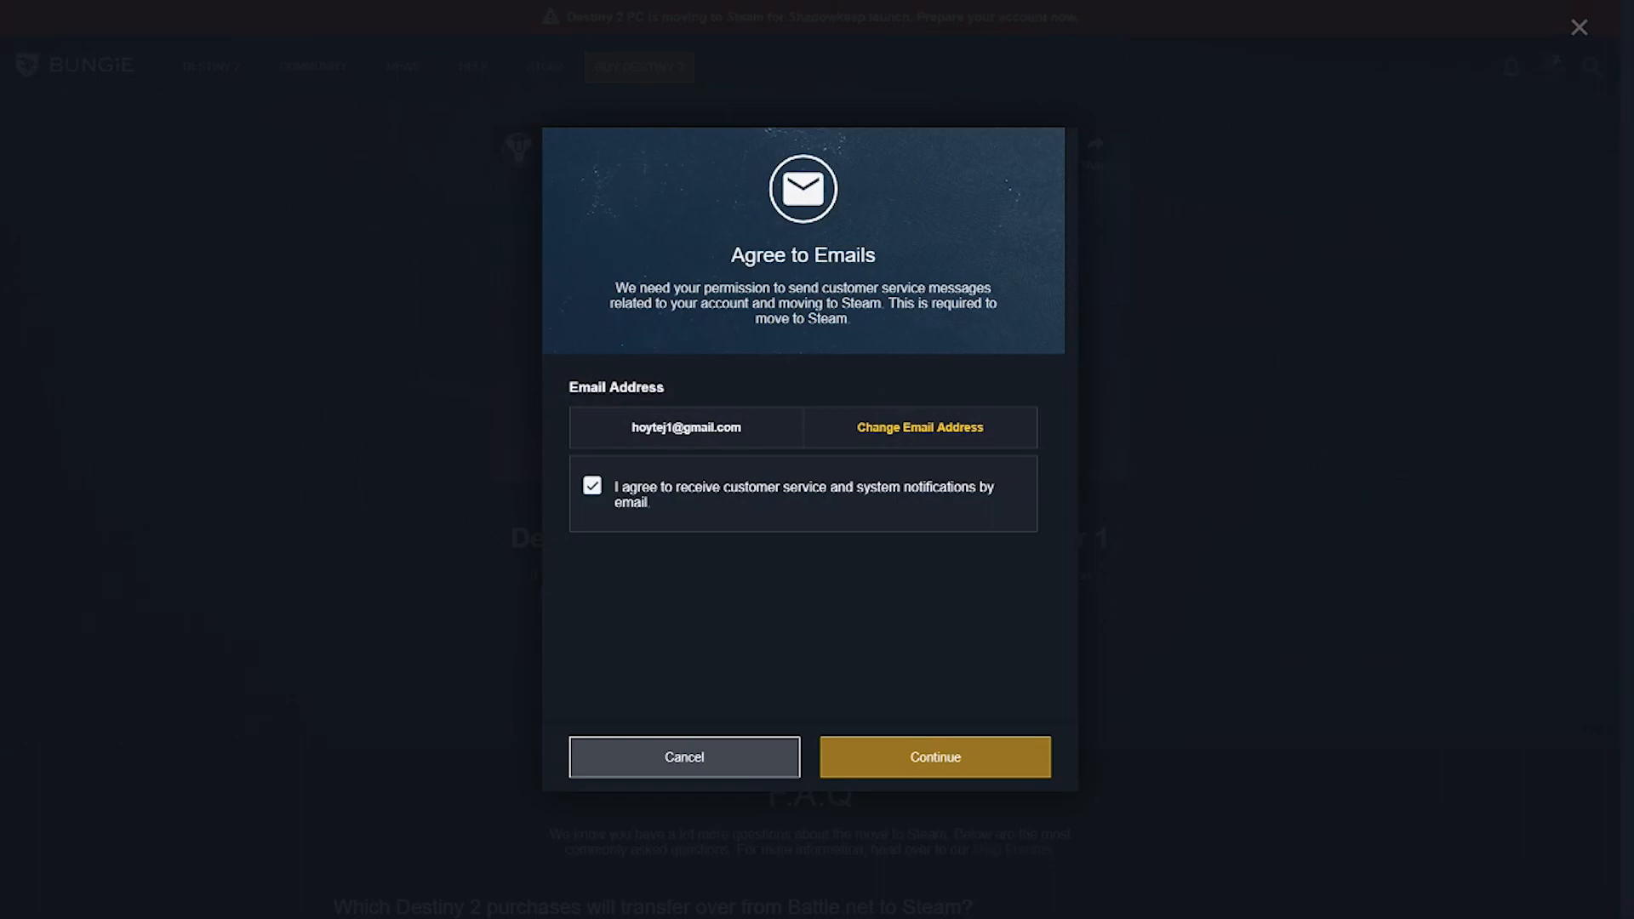
# Accept account emails and review the Hunter, five licenses and silver moving to Steam.
pyautogui.click(933, 756)
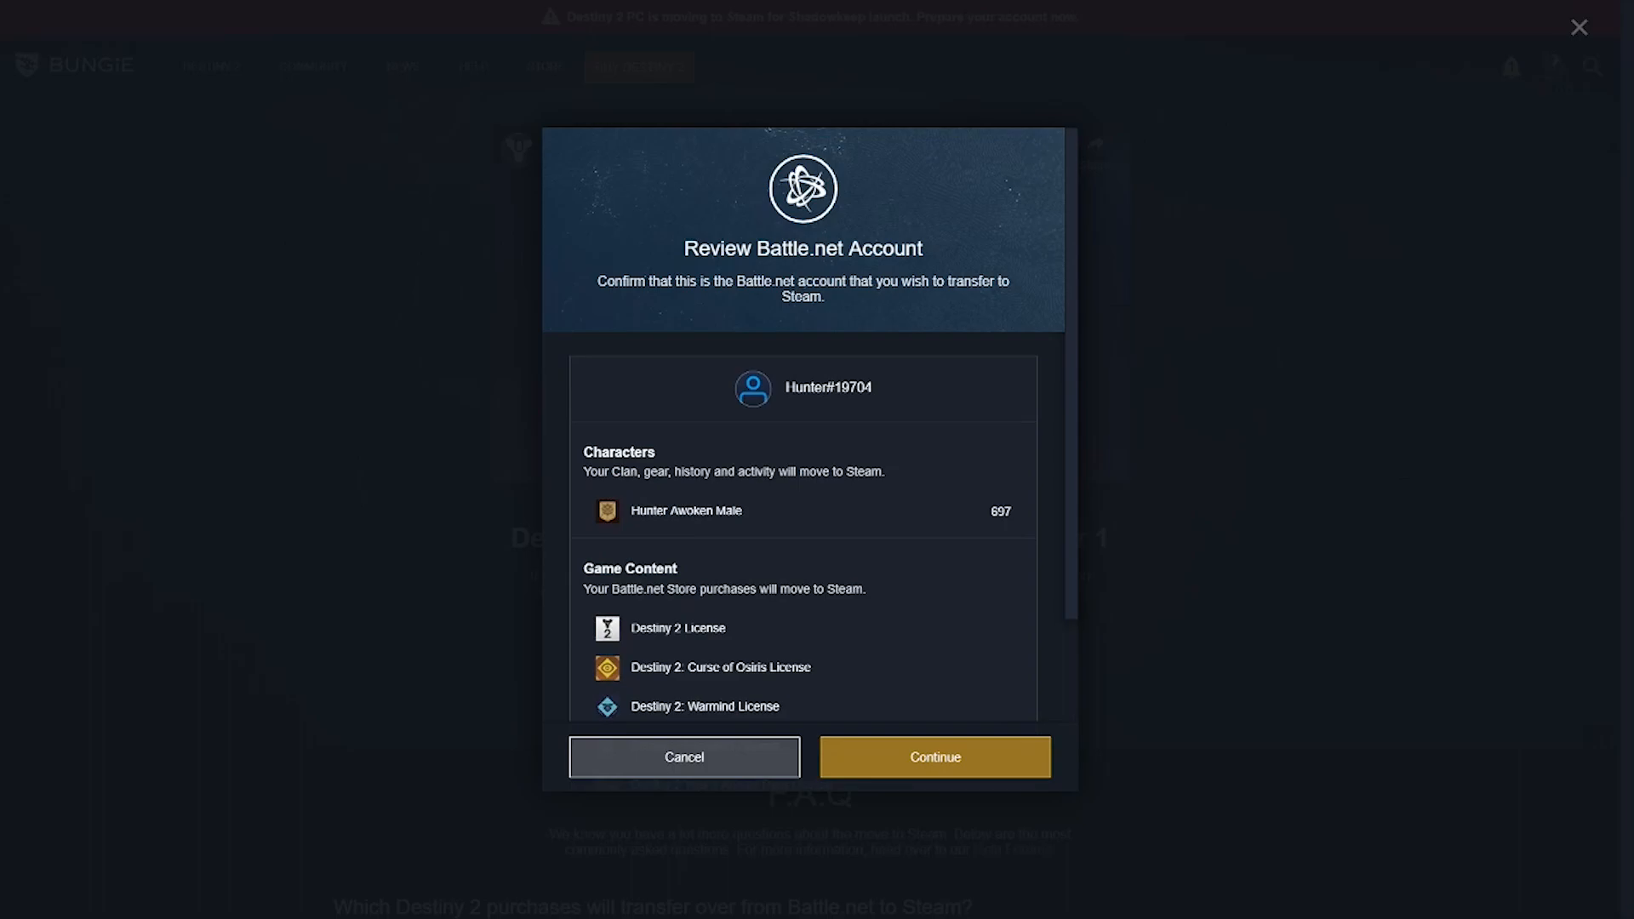
pyautogui.scroll(-3)
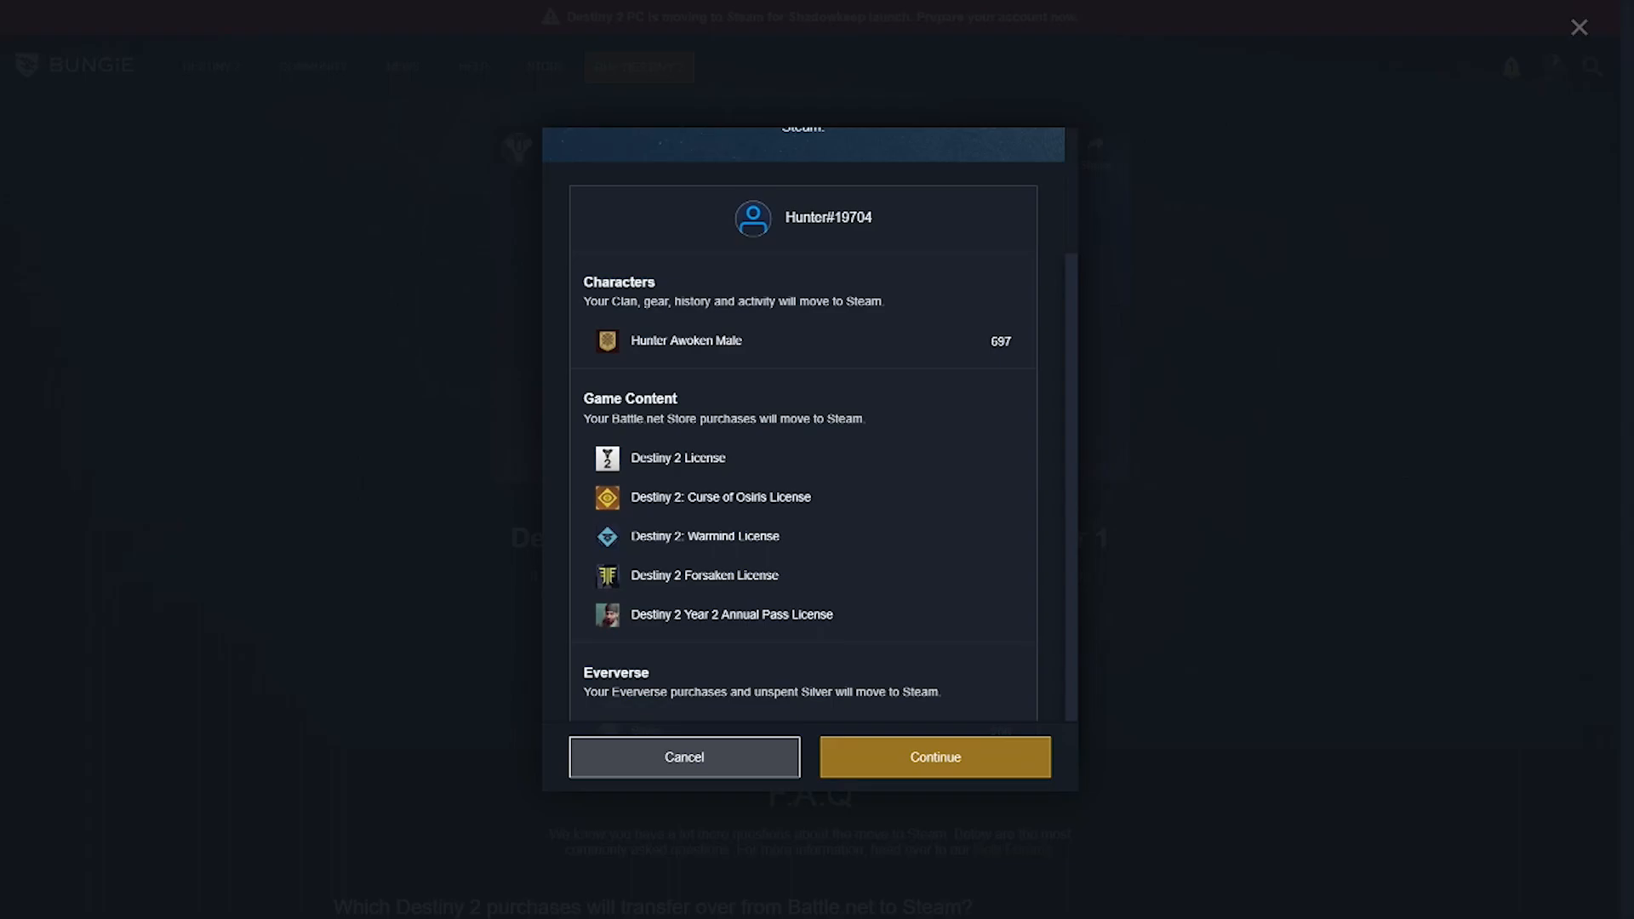
pyautogui.scroll(3)
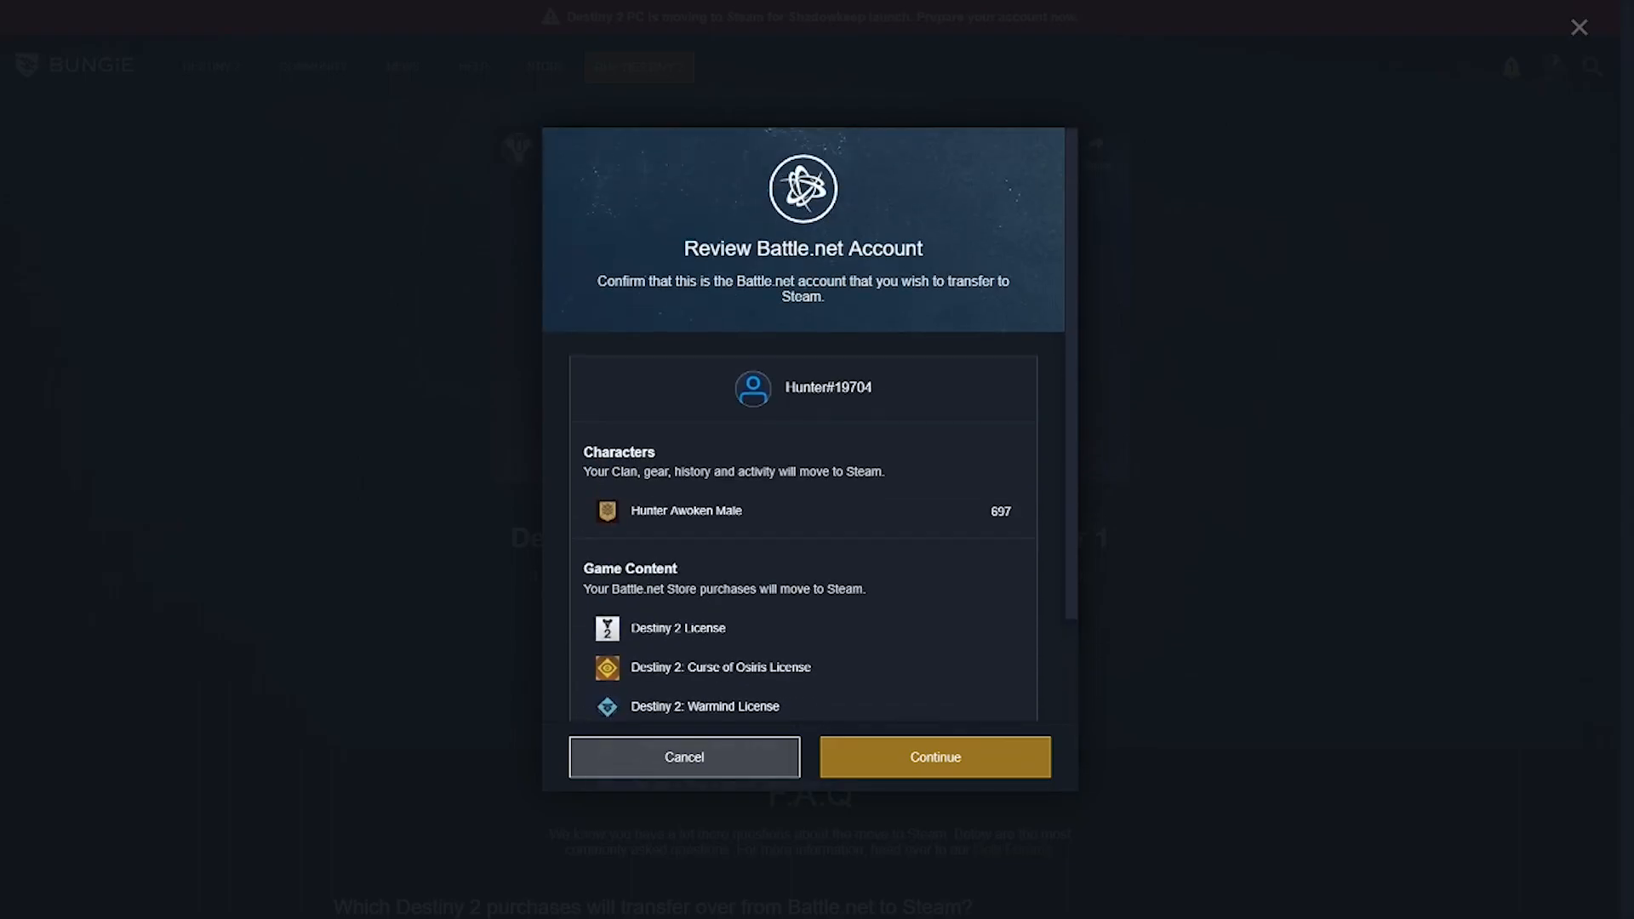
pyautogui.scroll(-3)
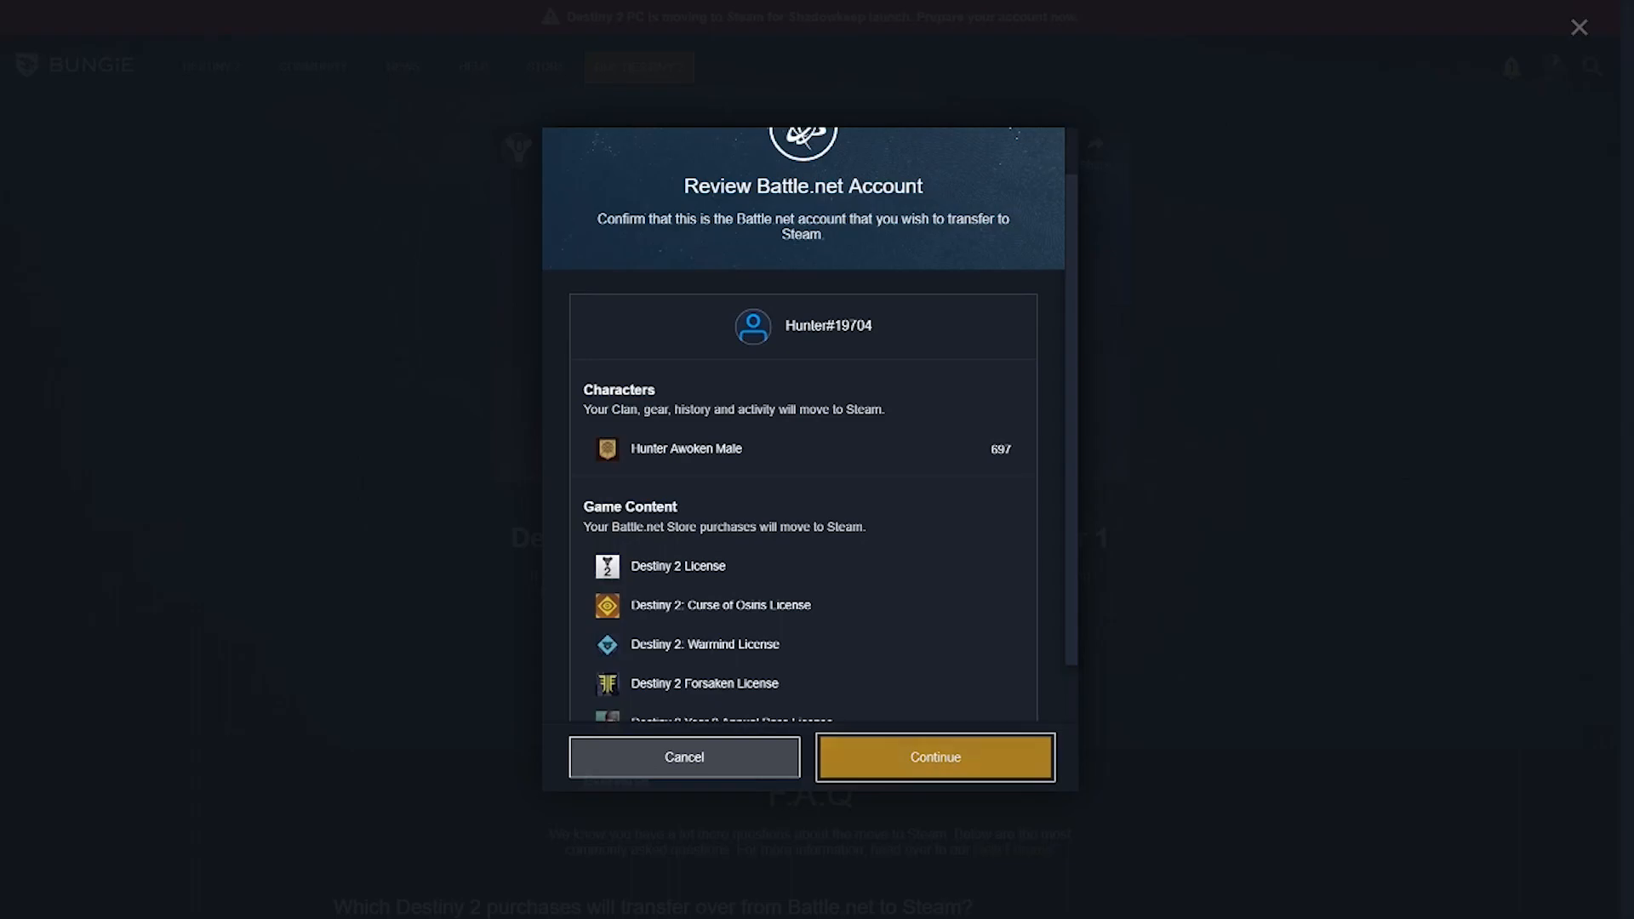
pyautogui.click(932, 756)
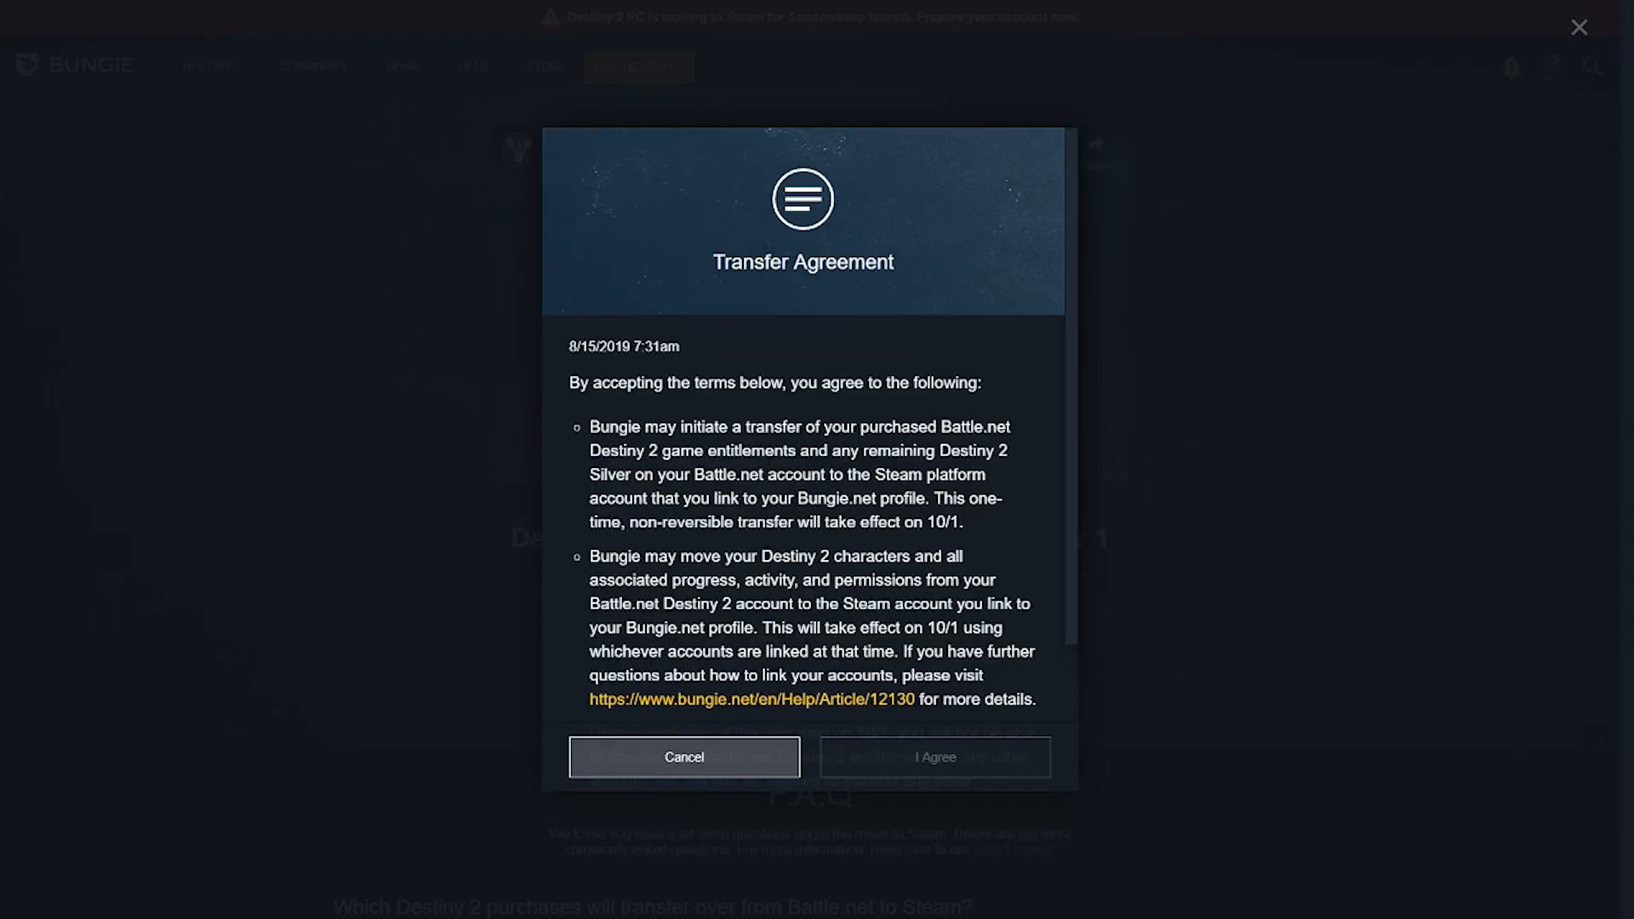
# Agree to the transfer terms and confirm linking a Steam account despite the warning.
pyautogui.scroll(-3)
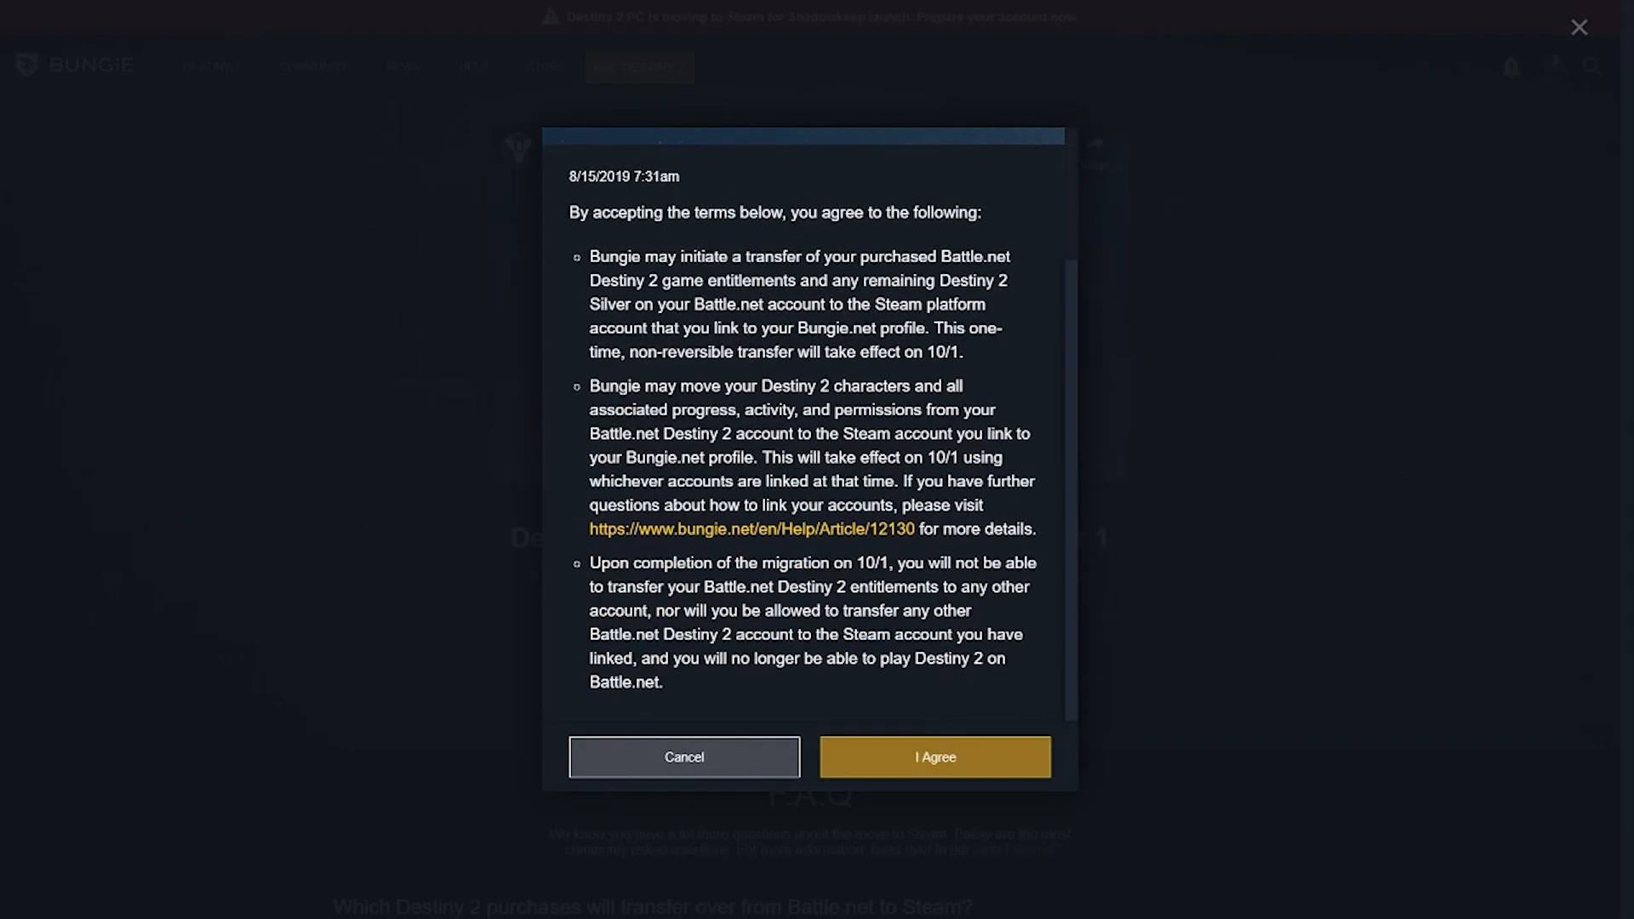
pyautogui.click(933, 756)
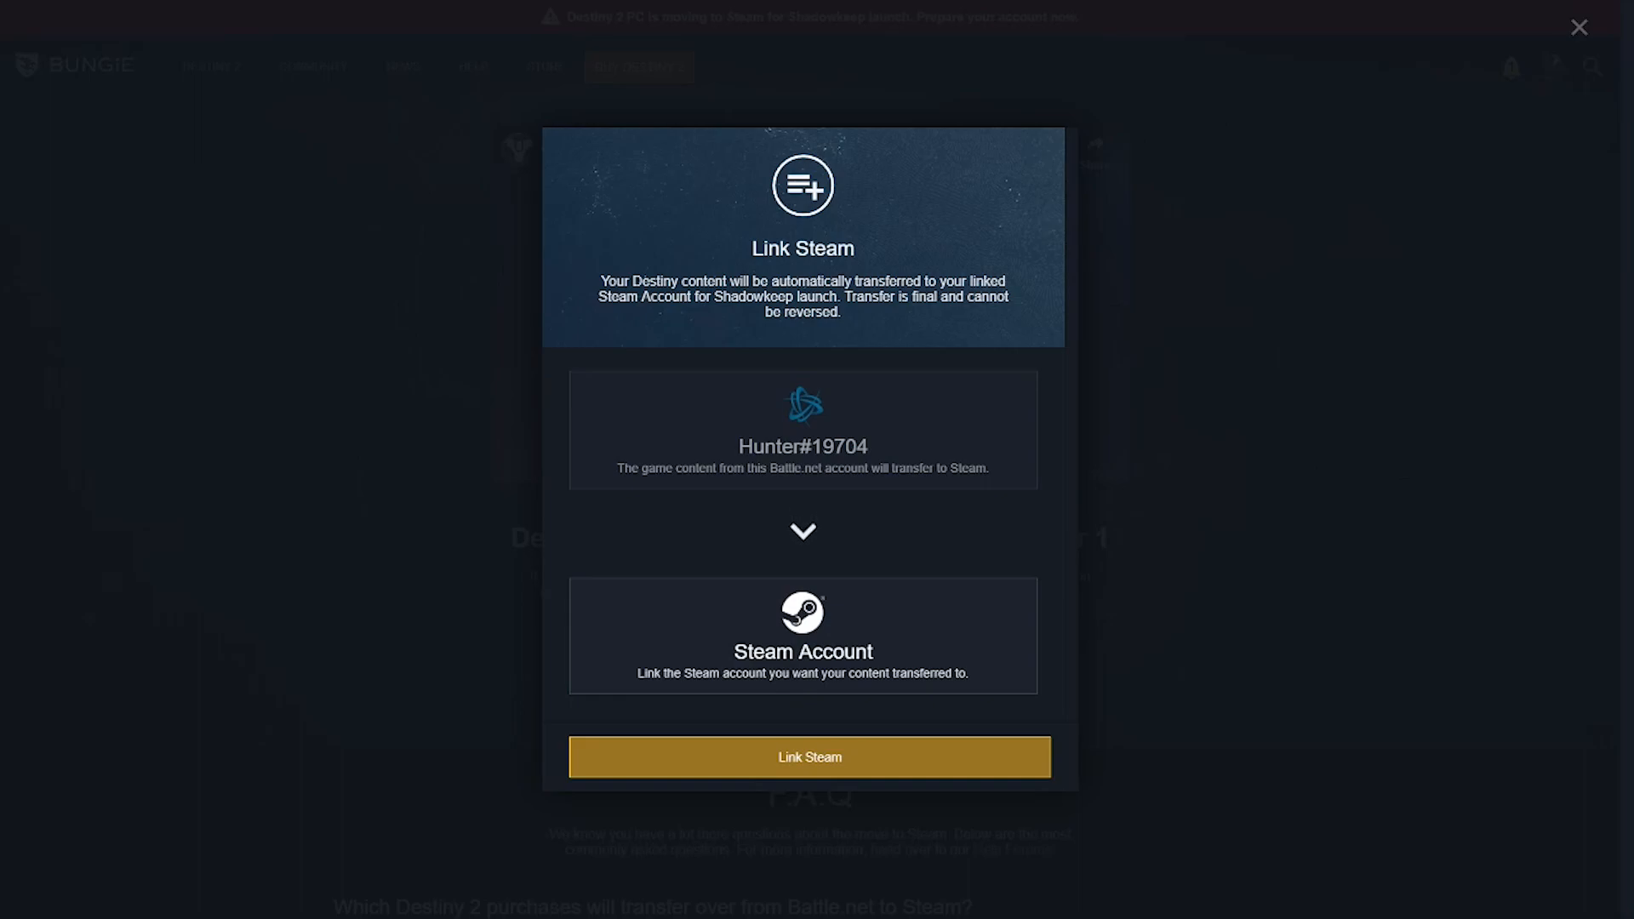
pyautogui.click(809, 756)
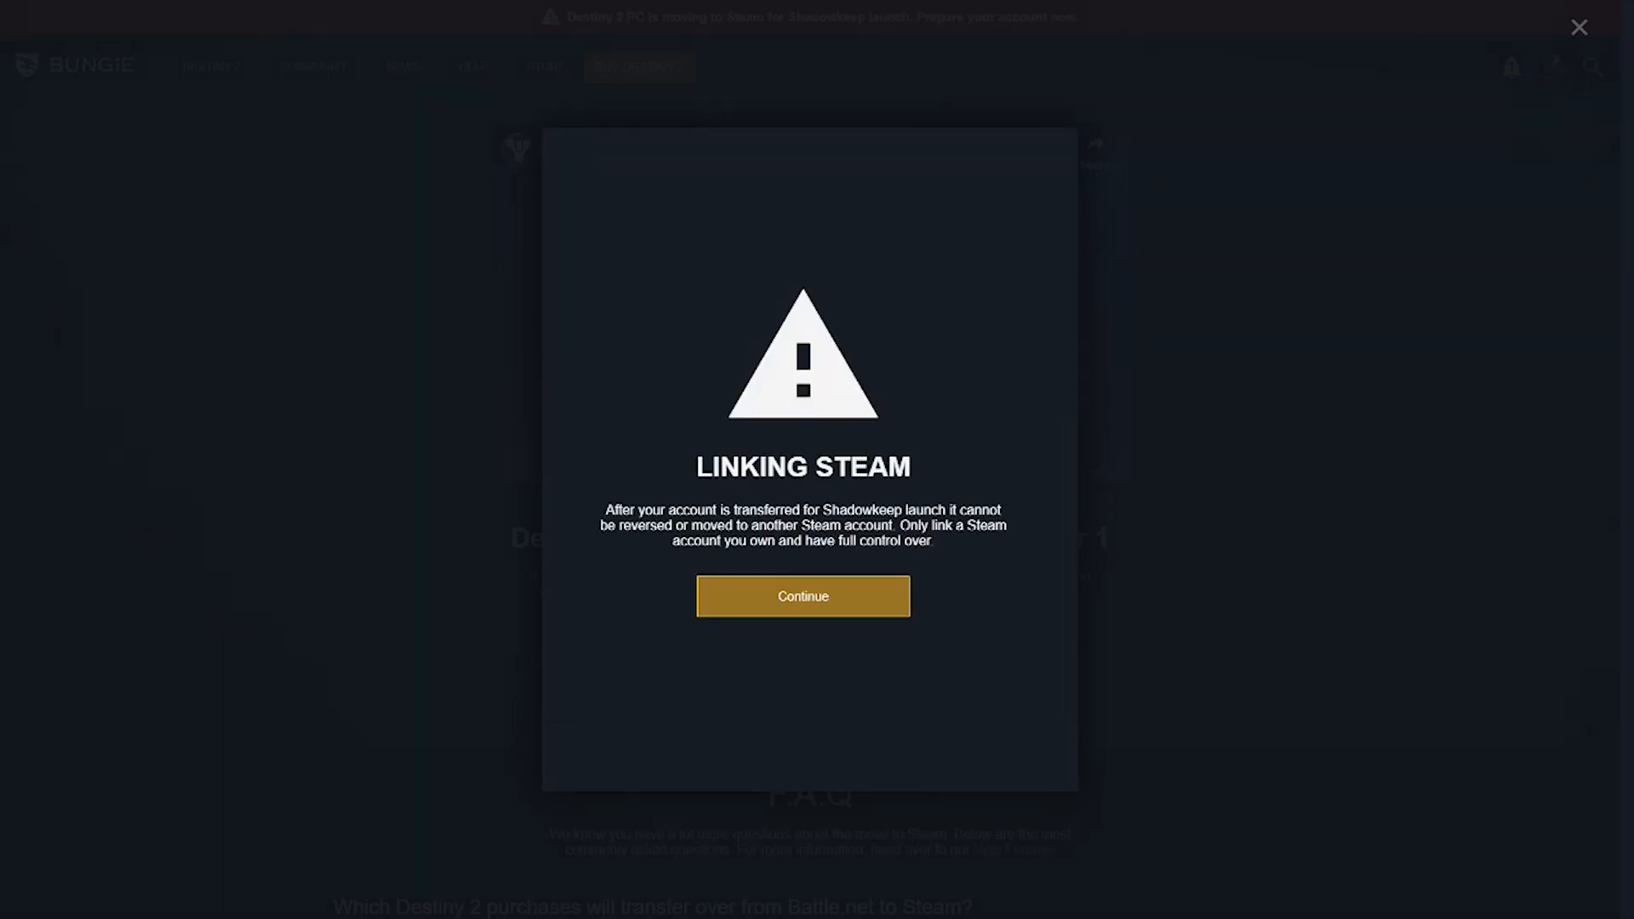
pyautogui.click(803, 595)
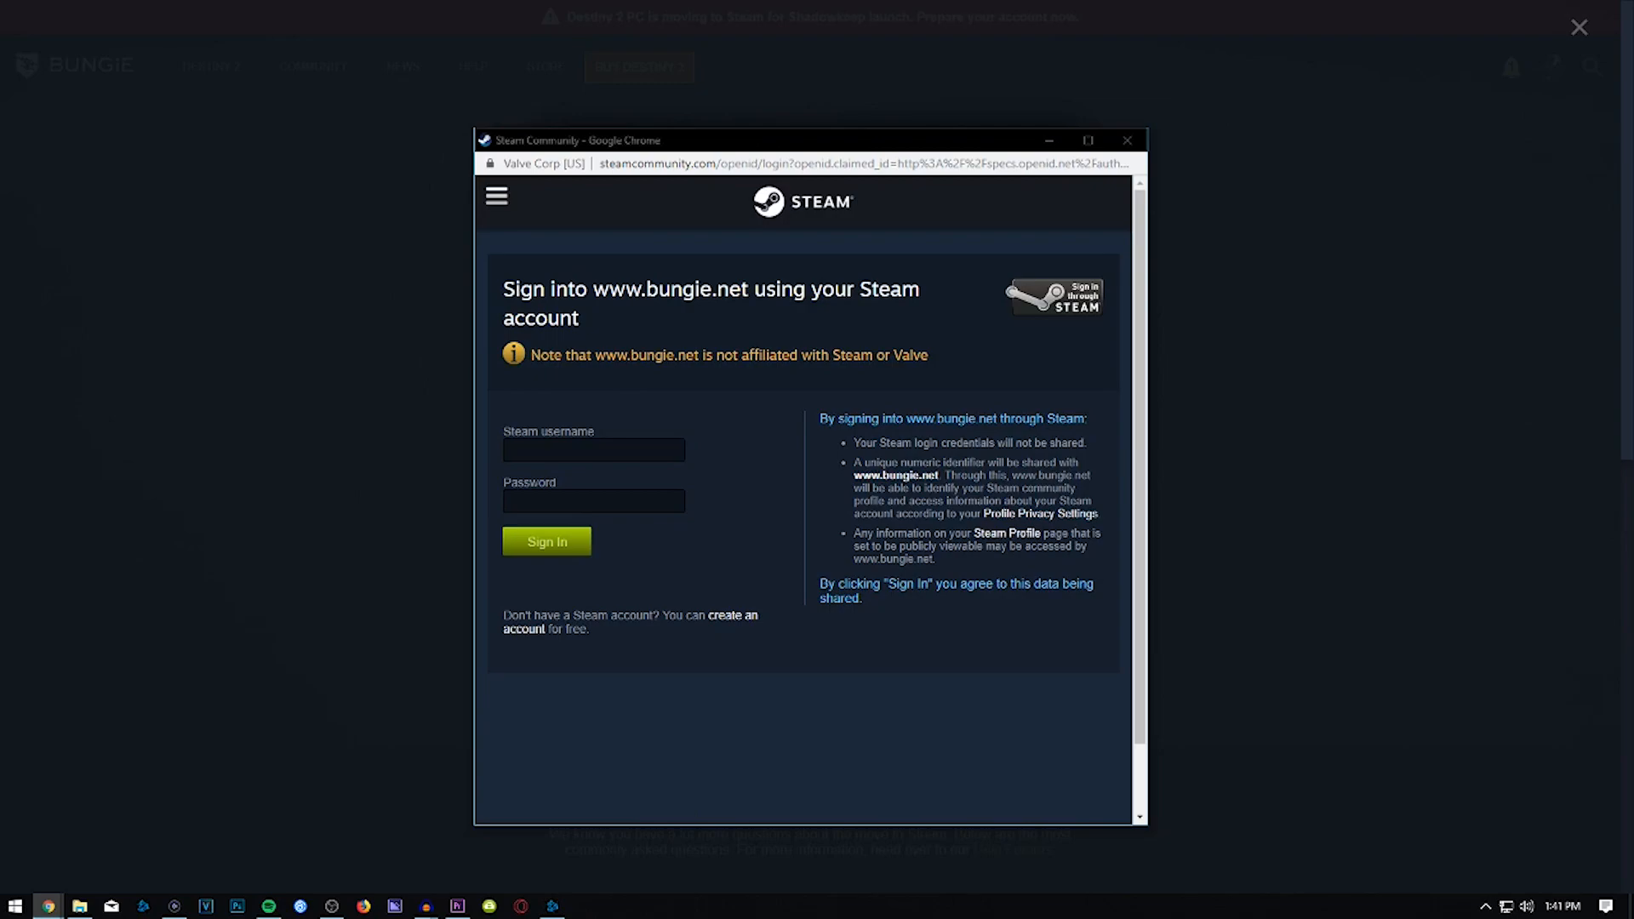
# Submit the Hunter_Gunslinger username and password in the Steam linking sign-in.
pyautogui.click(593, 450)
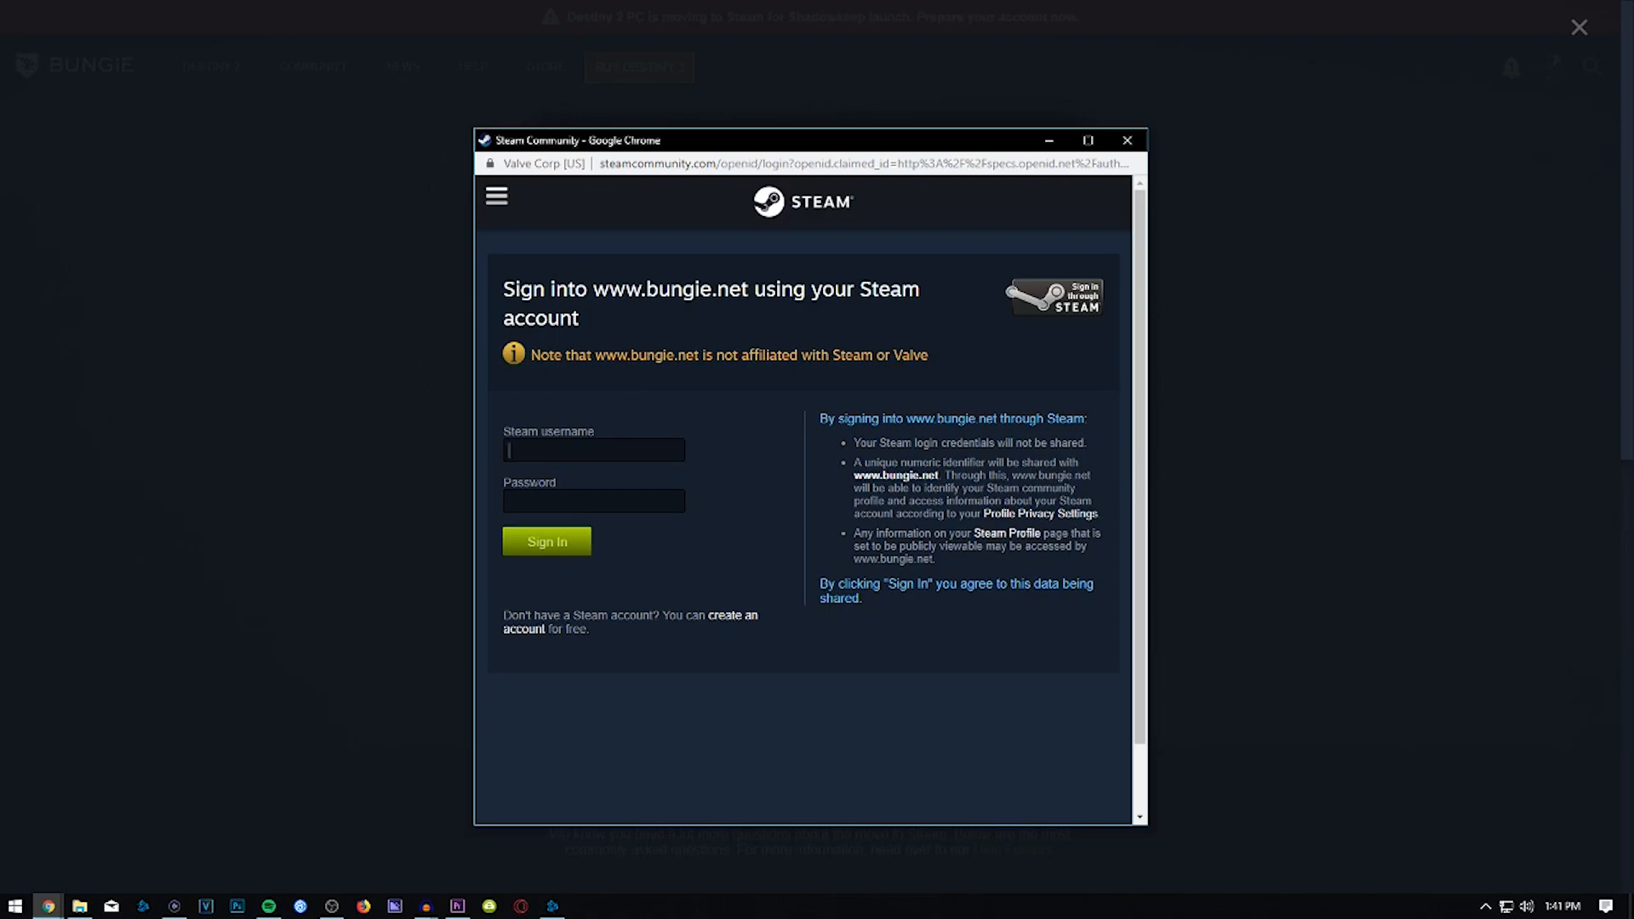
pyautogui.write('Hunter_')
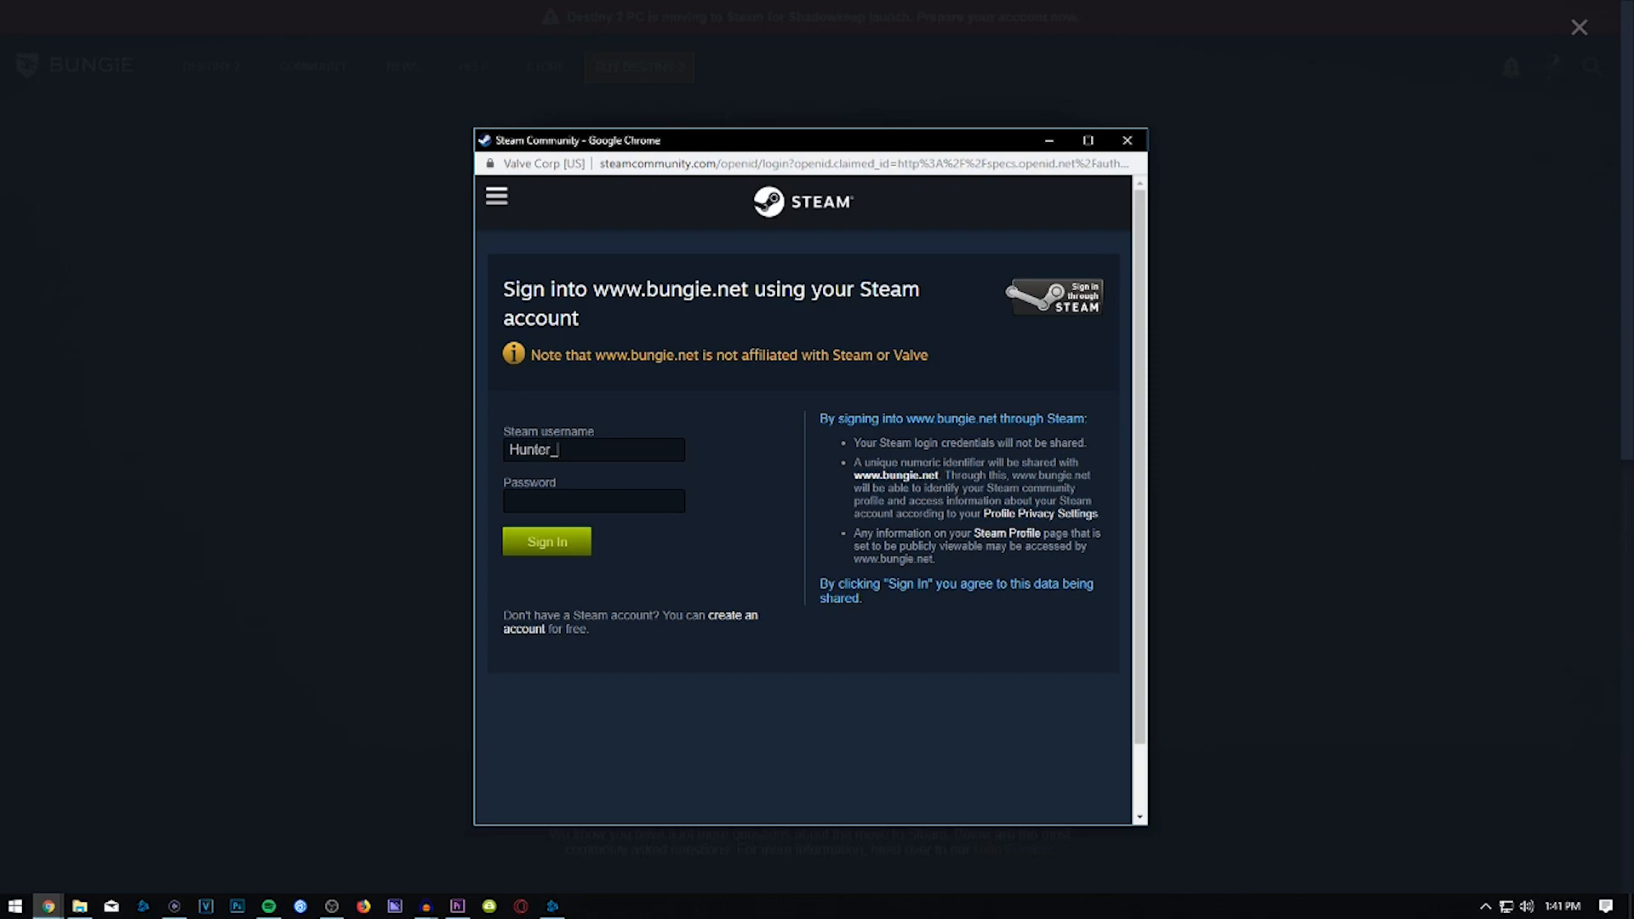
pyautogui.write('Gunslinger')
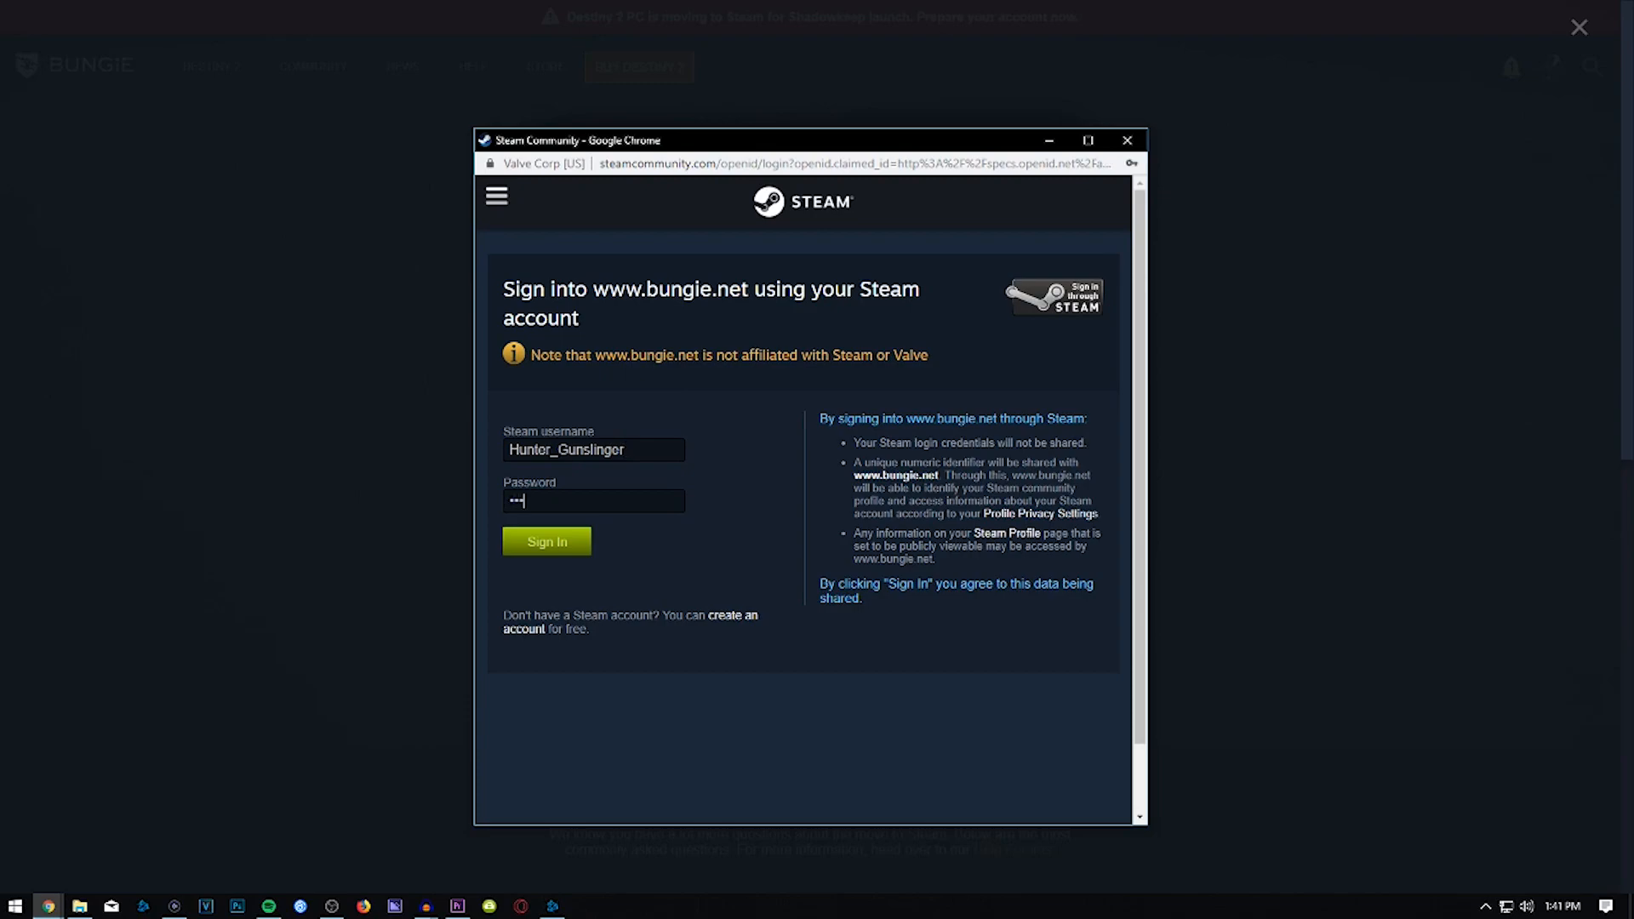
pyautogui.write('password')
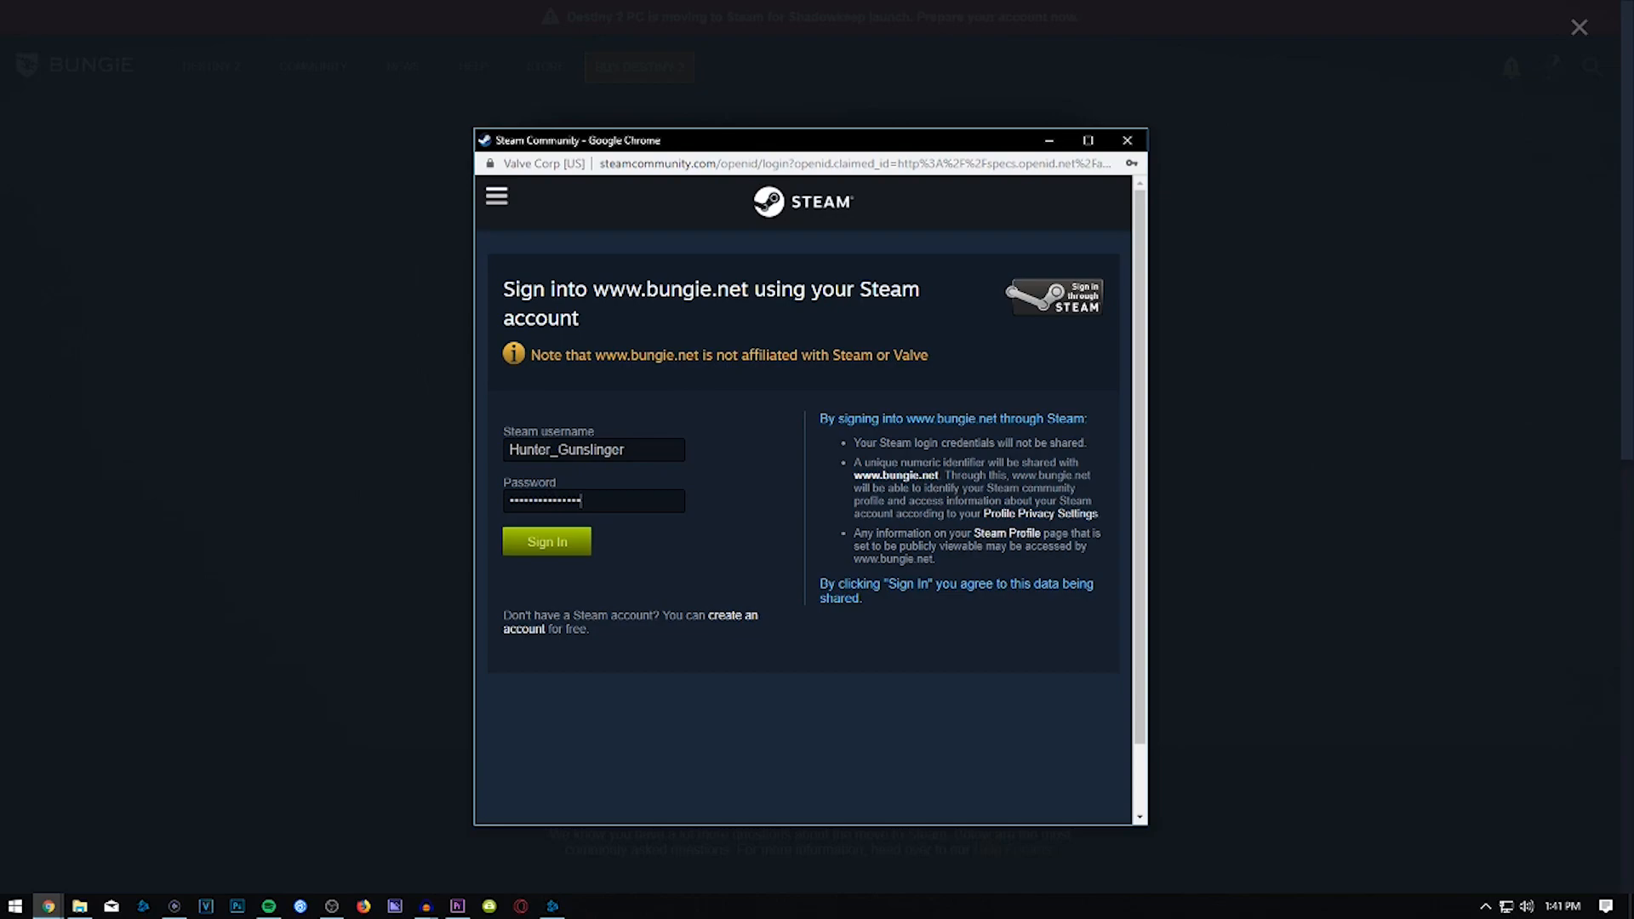
pyautogui.click(547, 541)
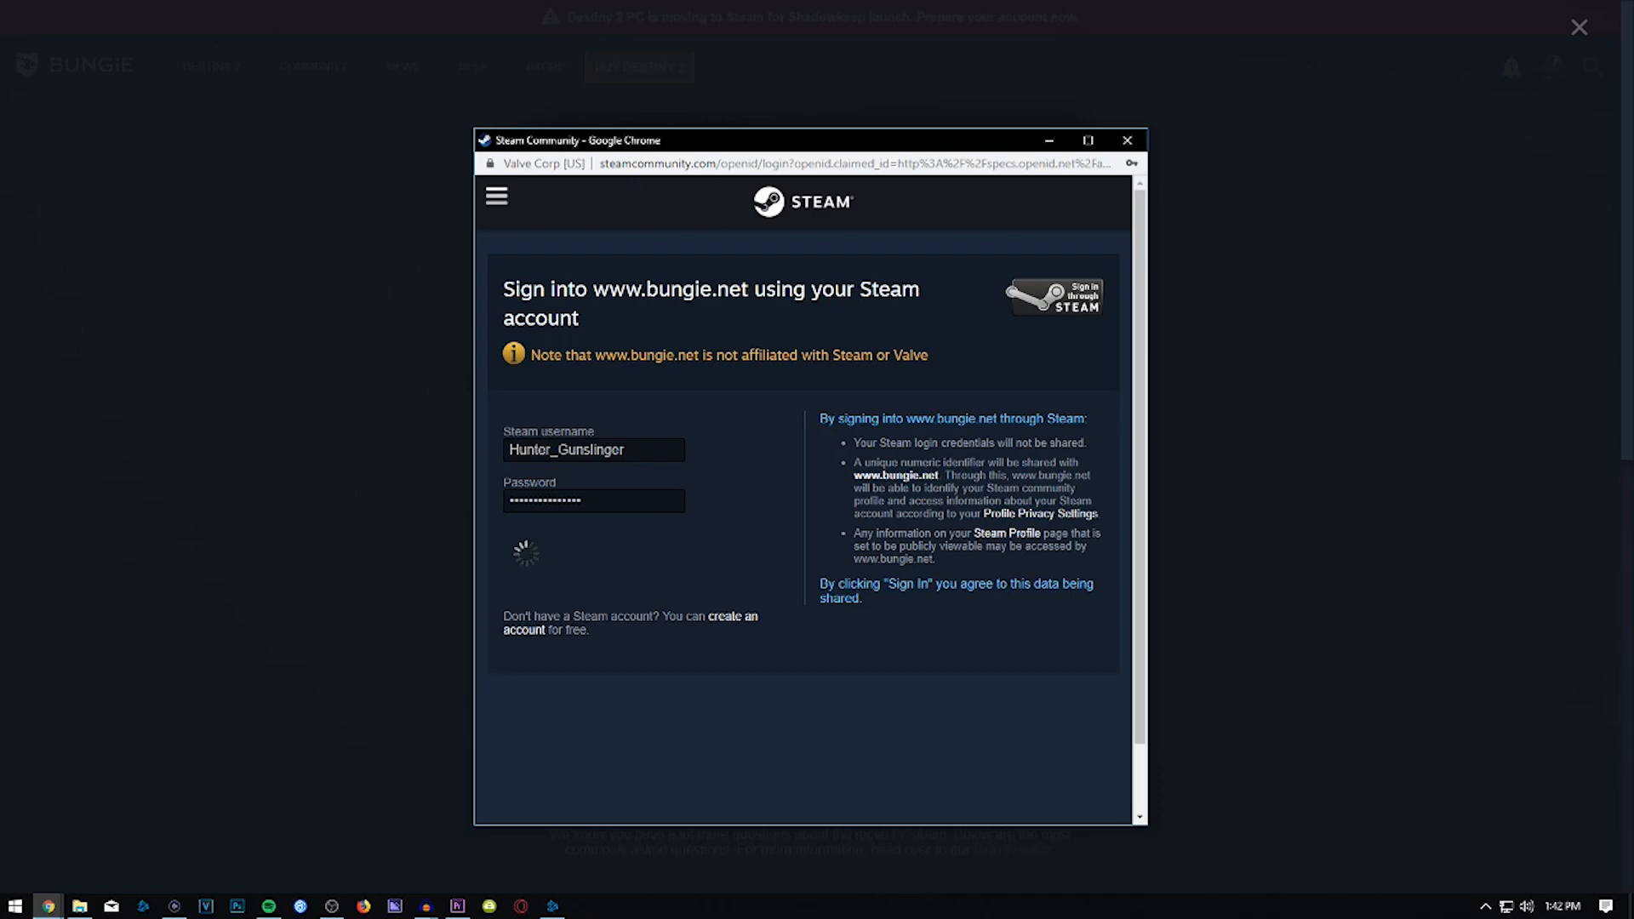
pyautogui.click(541, 541)
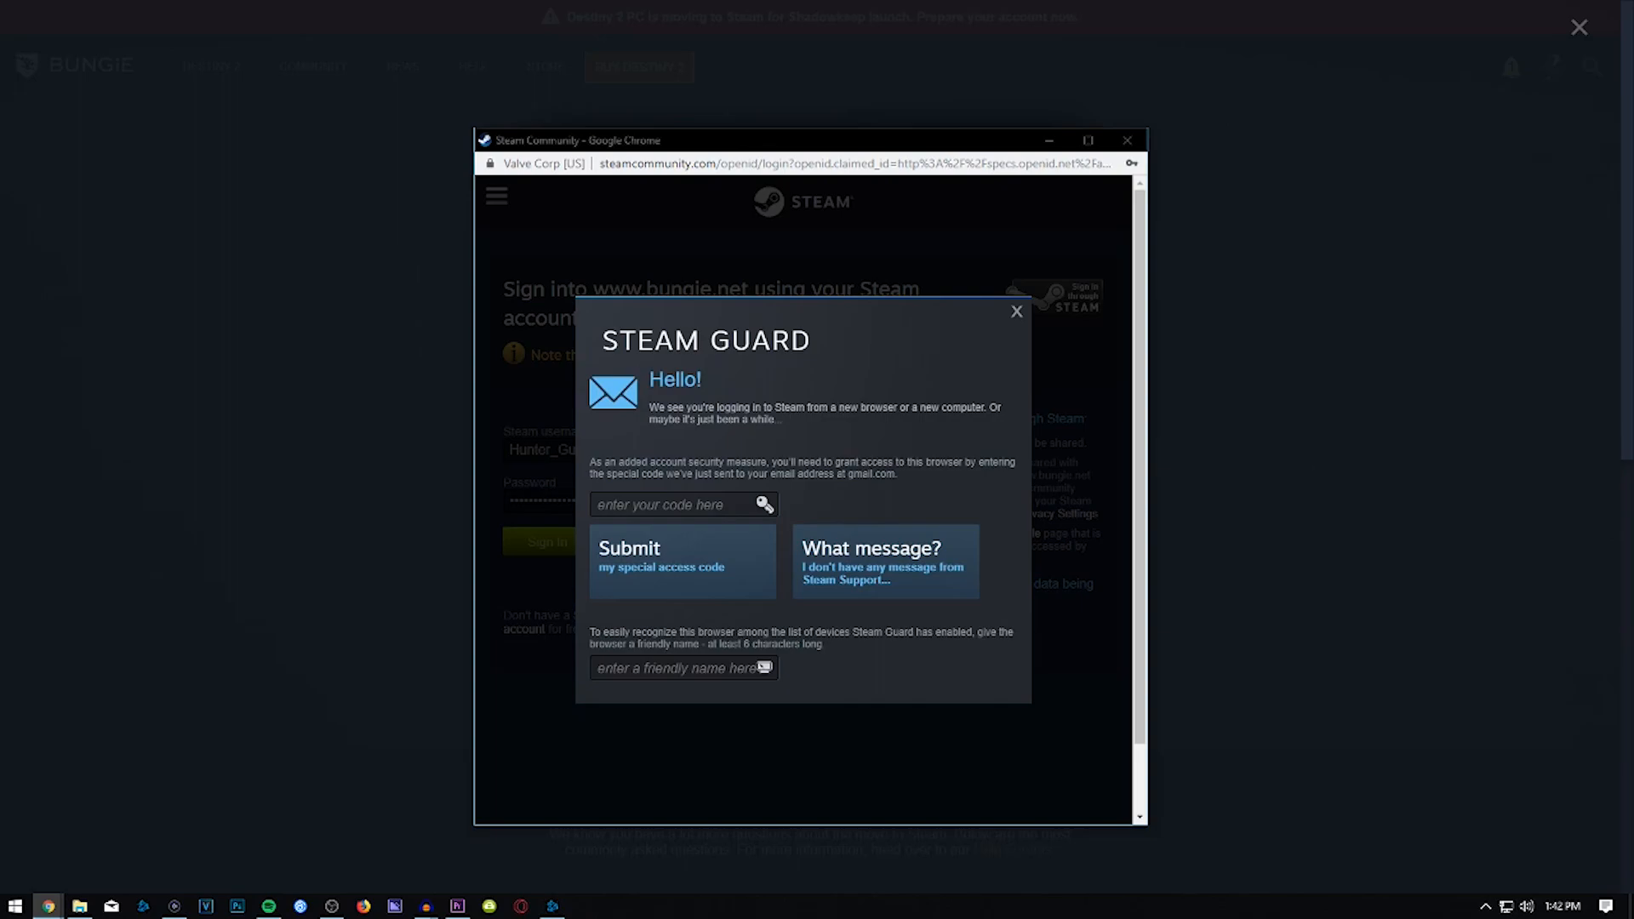
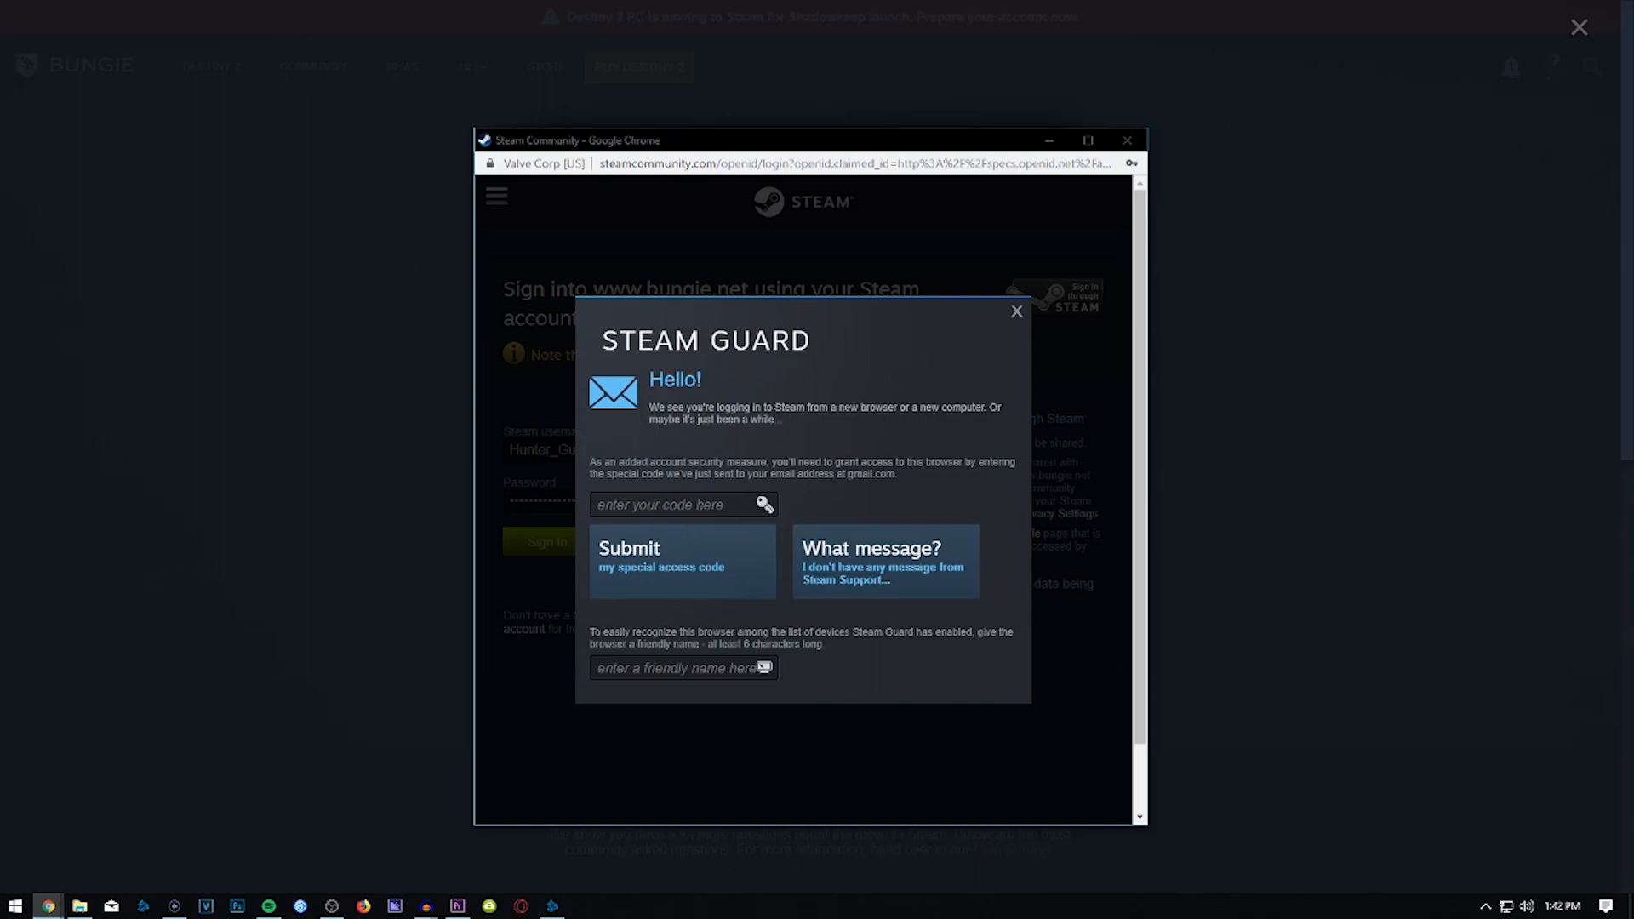
pyautogui.rightClick(677, 505)
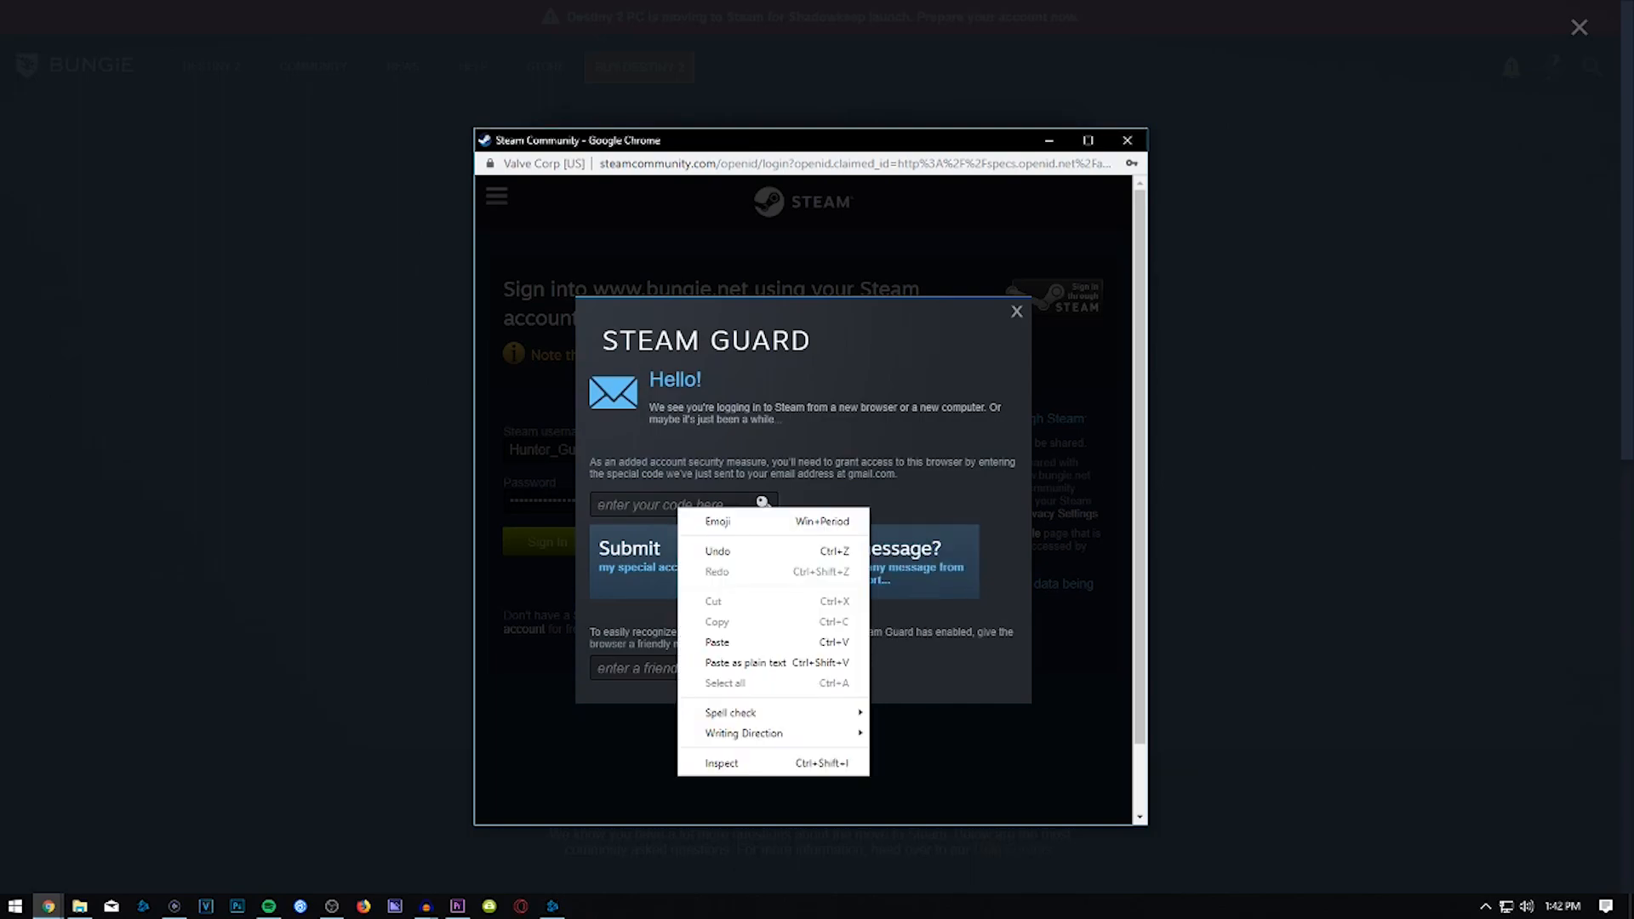
pyautogui.click(717, 641)
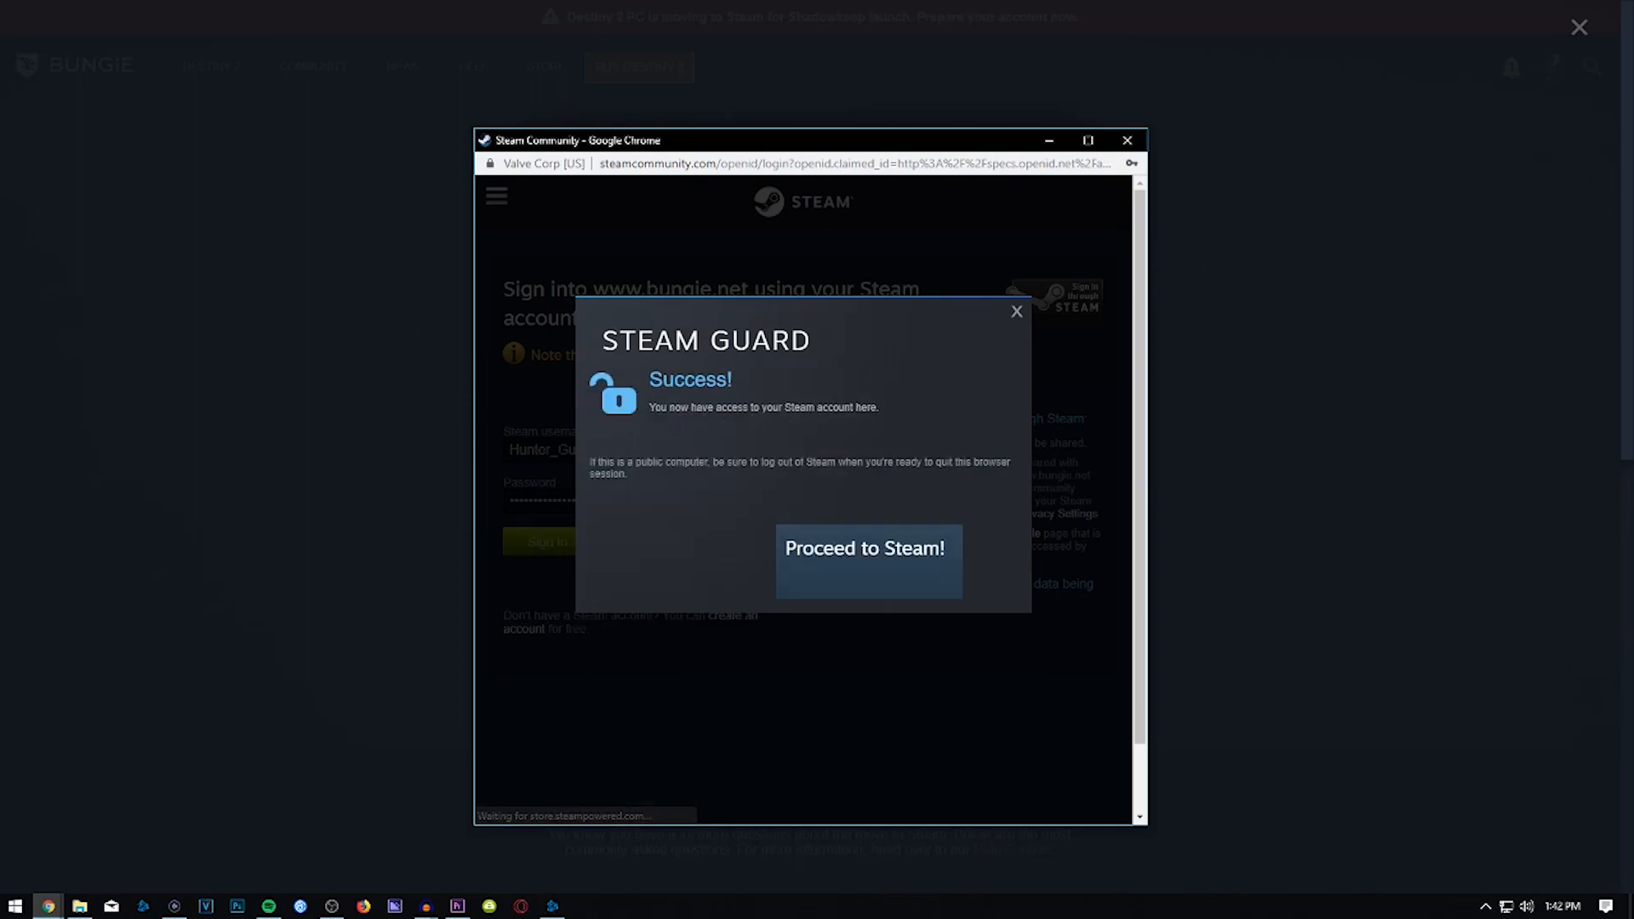
pyautogui.click(866, 548)
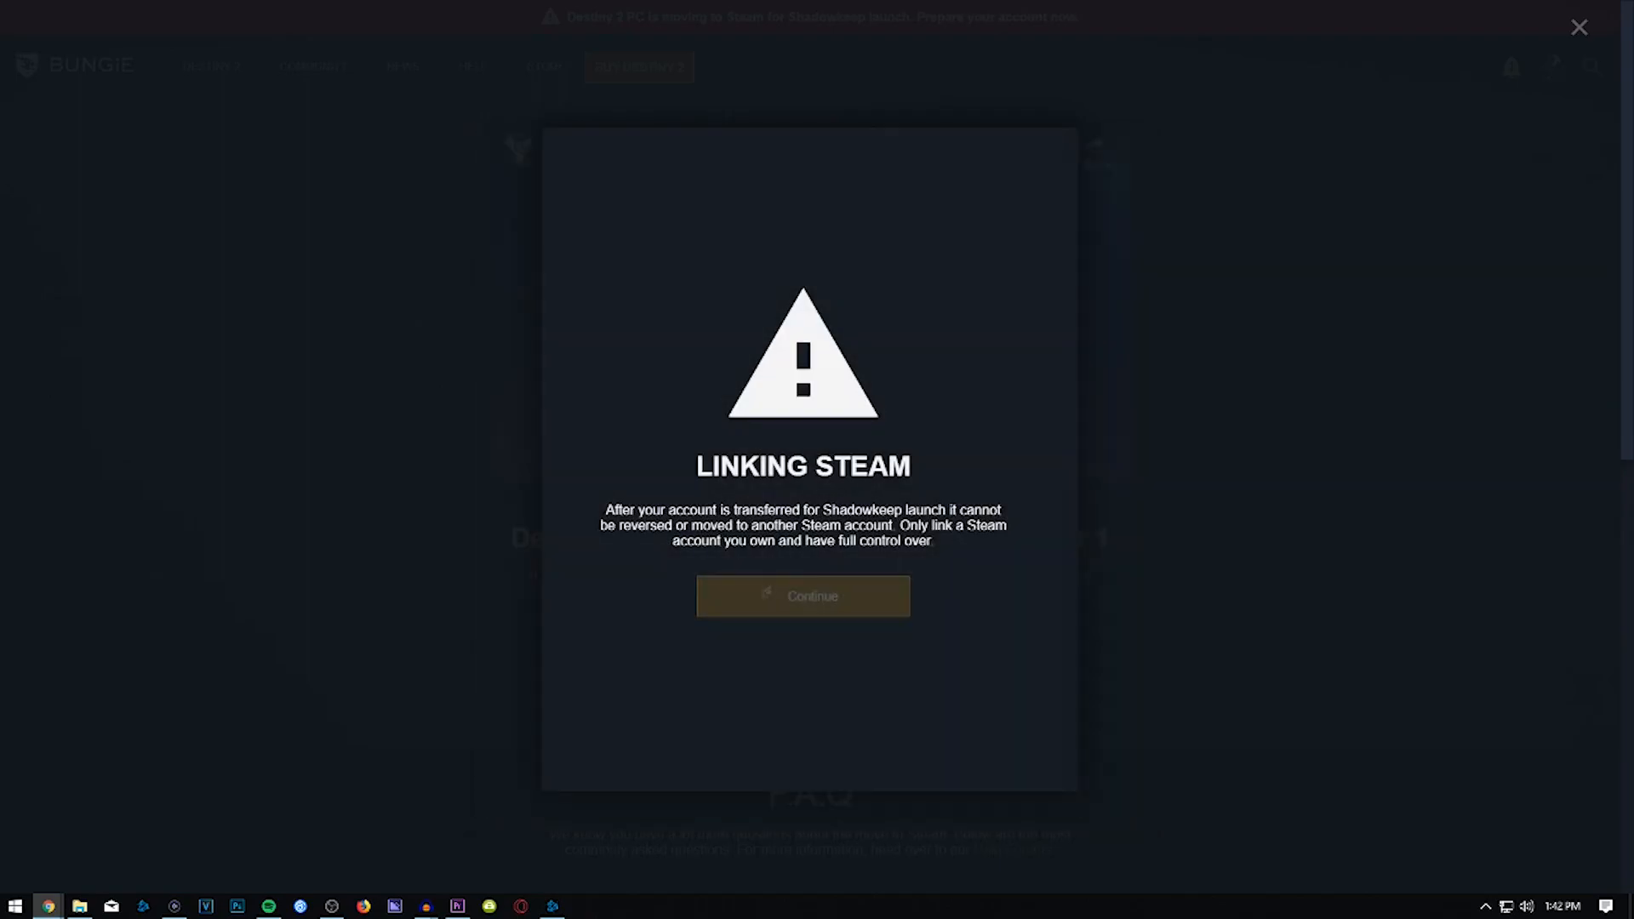
# Confirm the linking warning and close the transfer success summary.
pyautogui.click(803, 595)
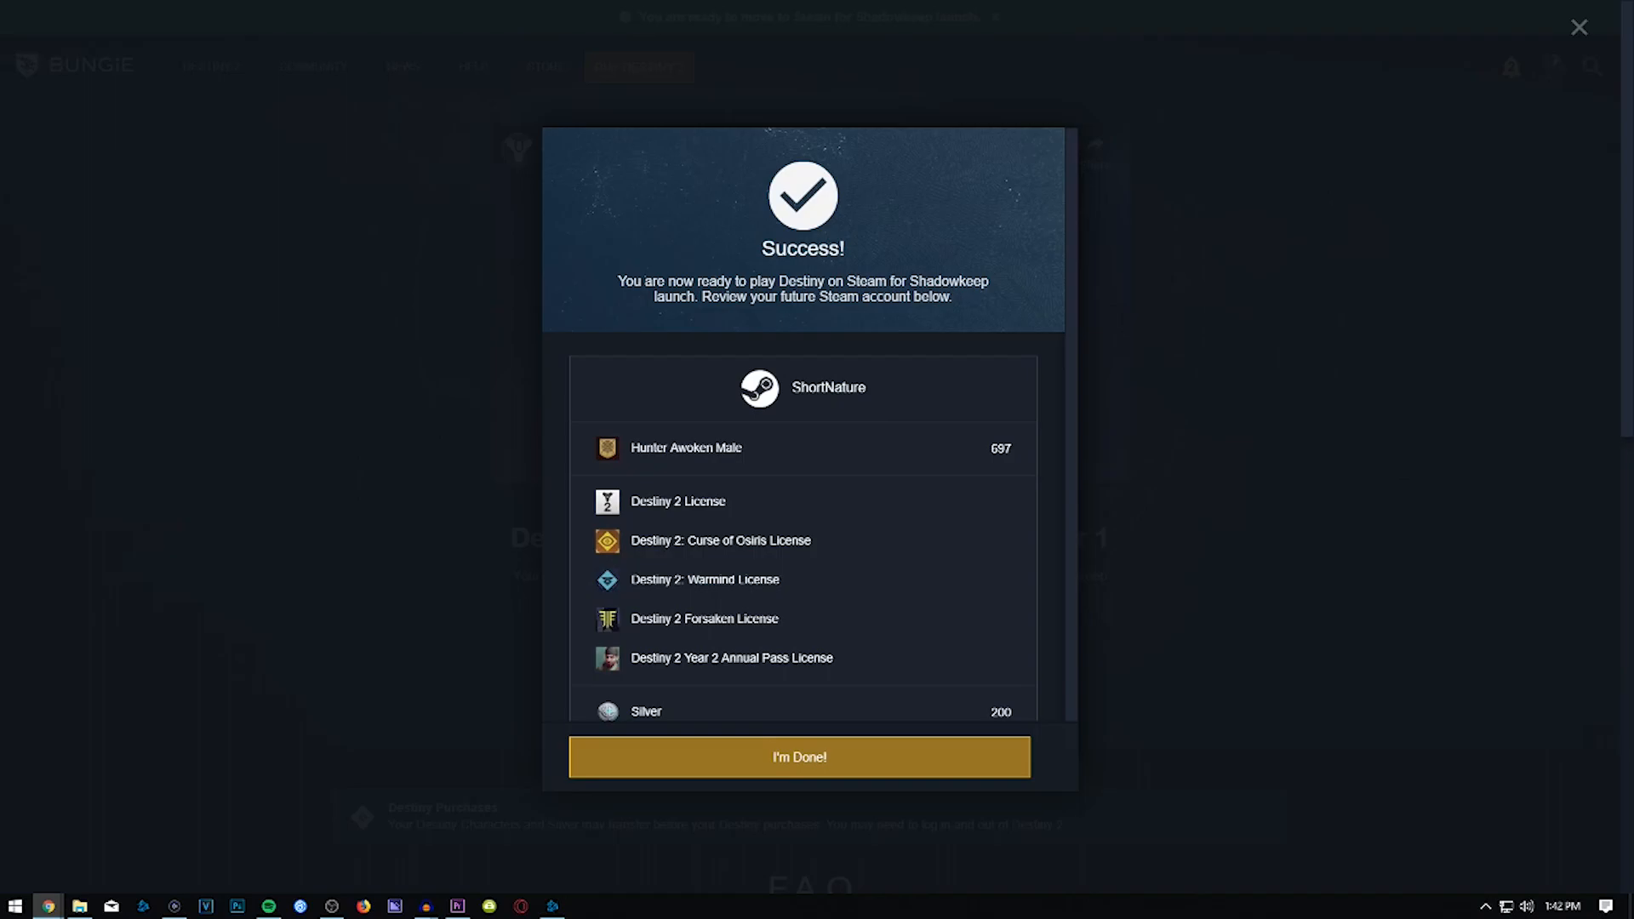
pyautogui.click(798, 756)
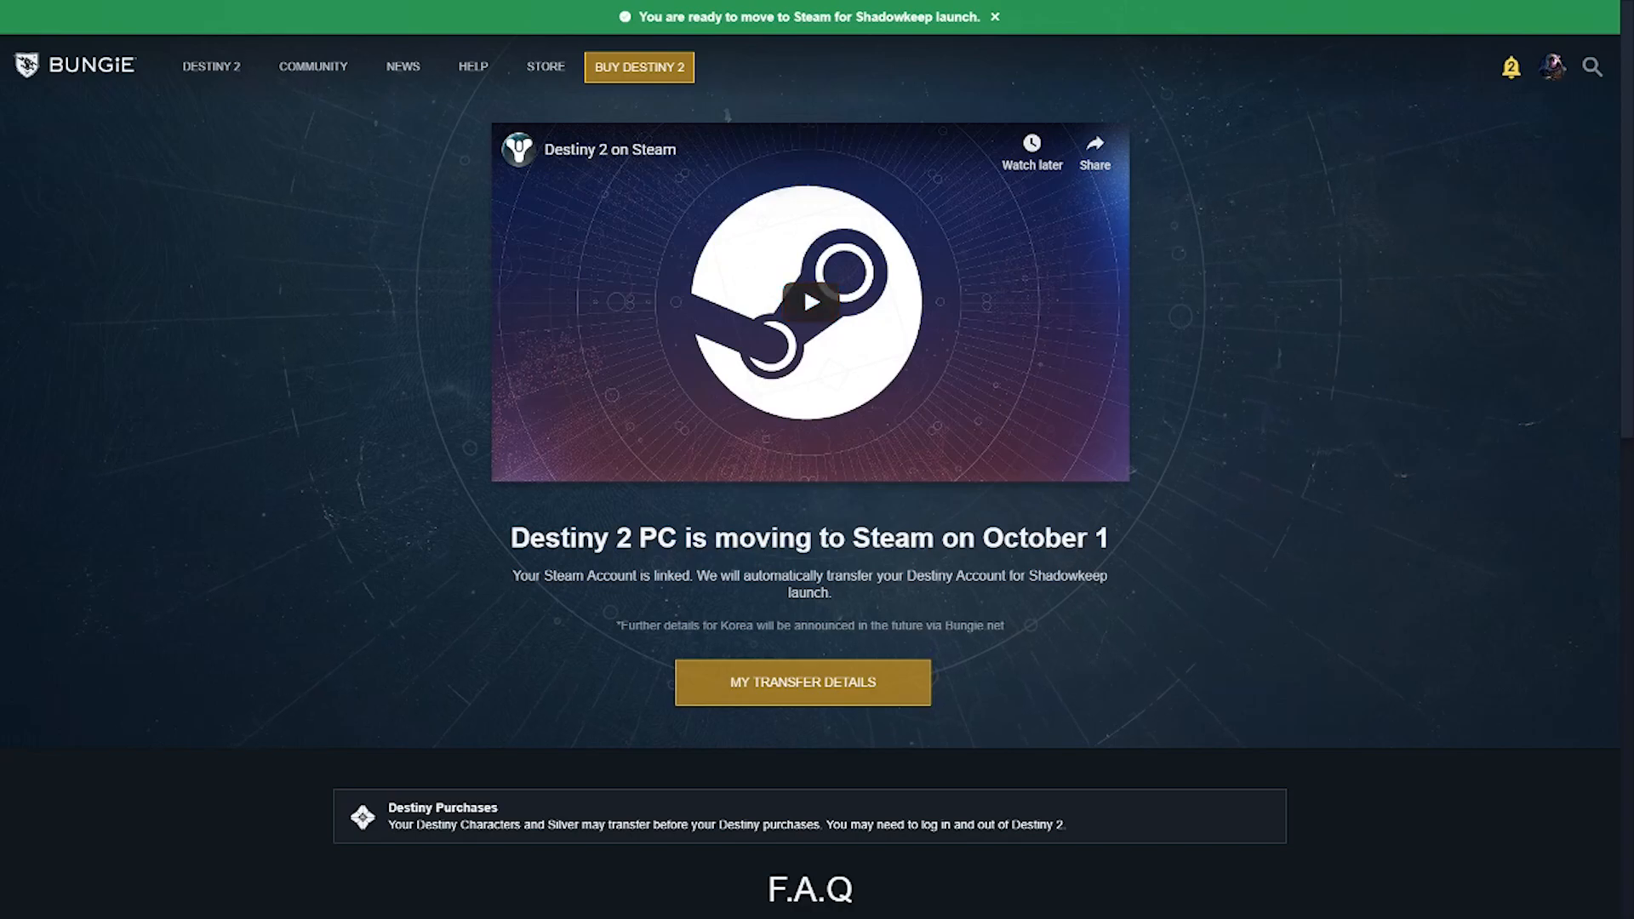
pyautogui.moveTo(801, 682)
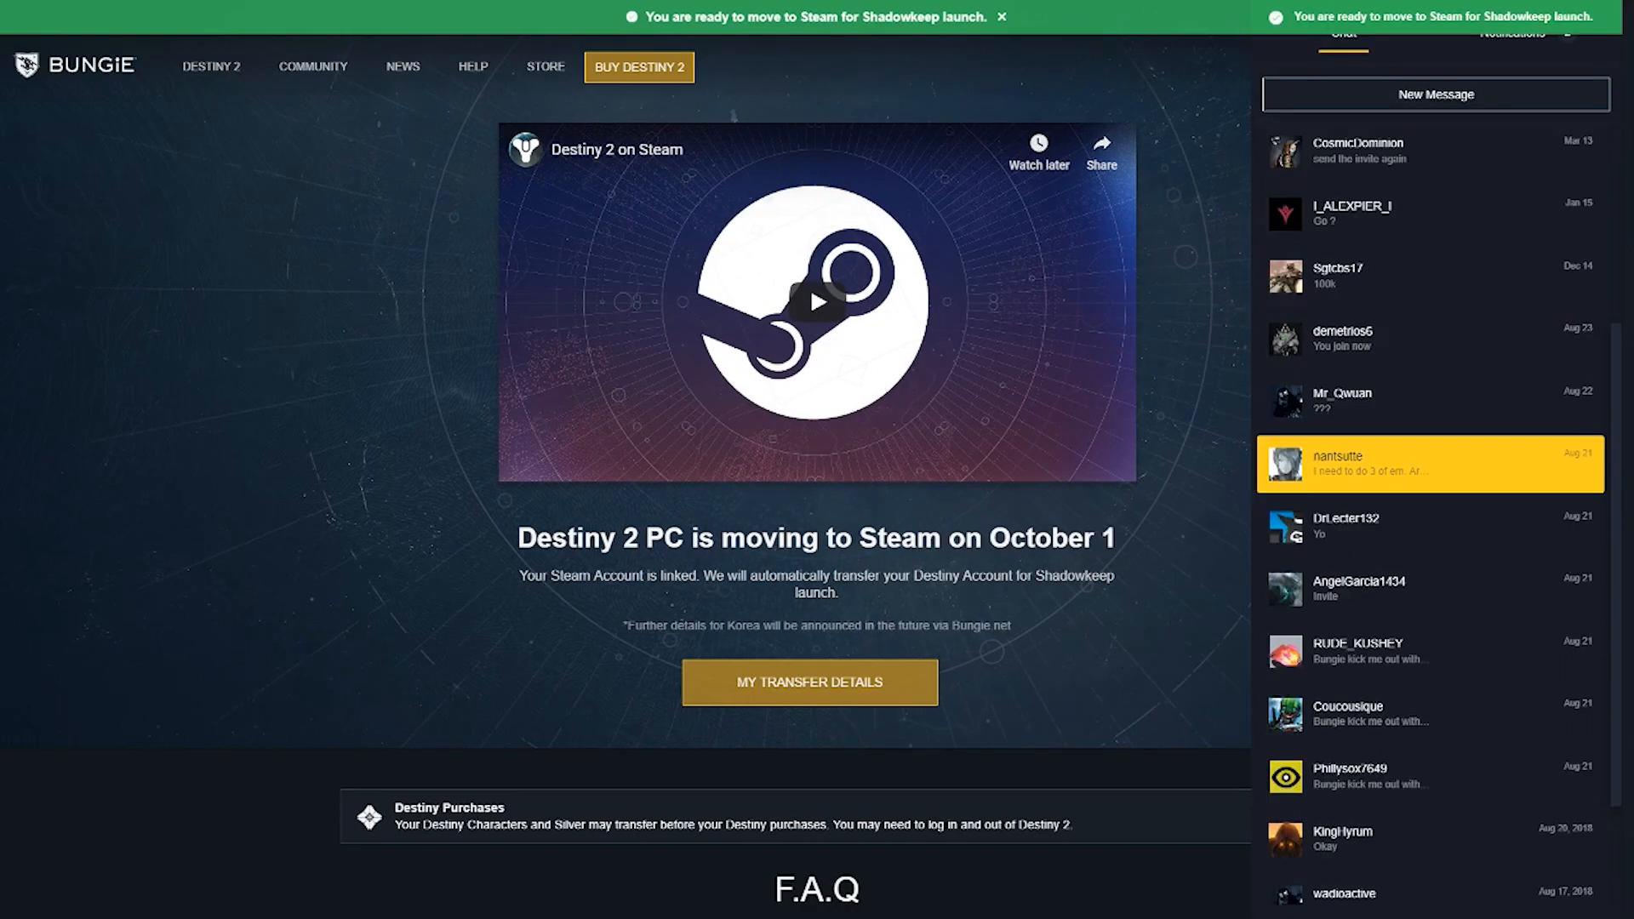
pyautogui.click(1521, 34)
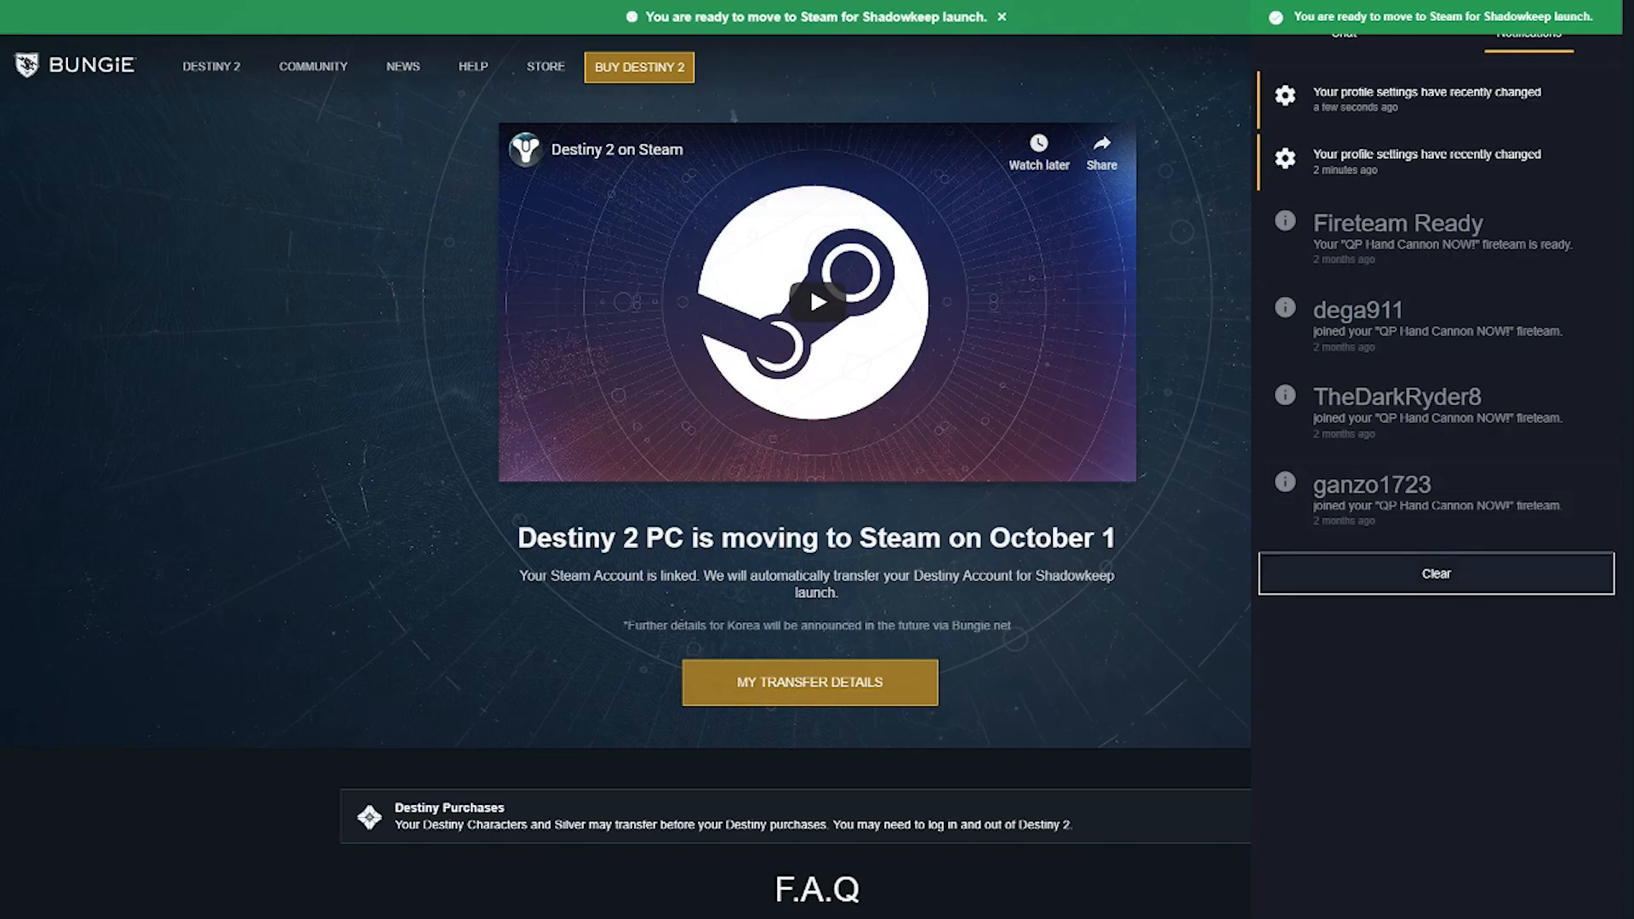
pyautogui.click(1435, 572)
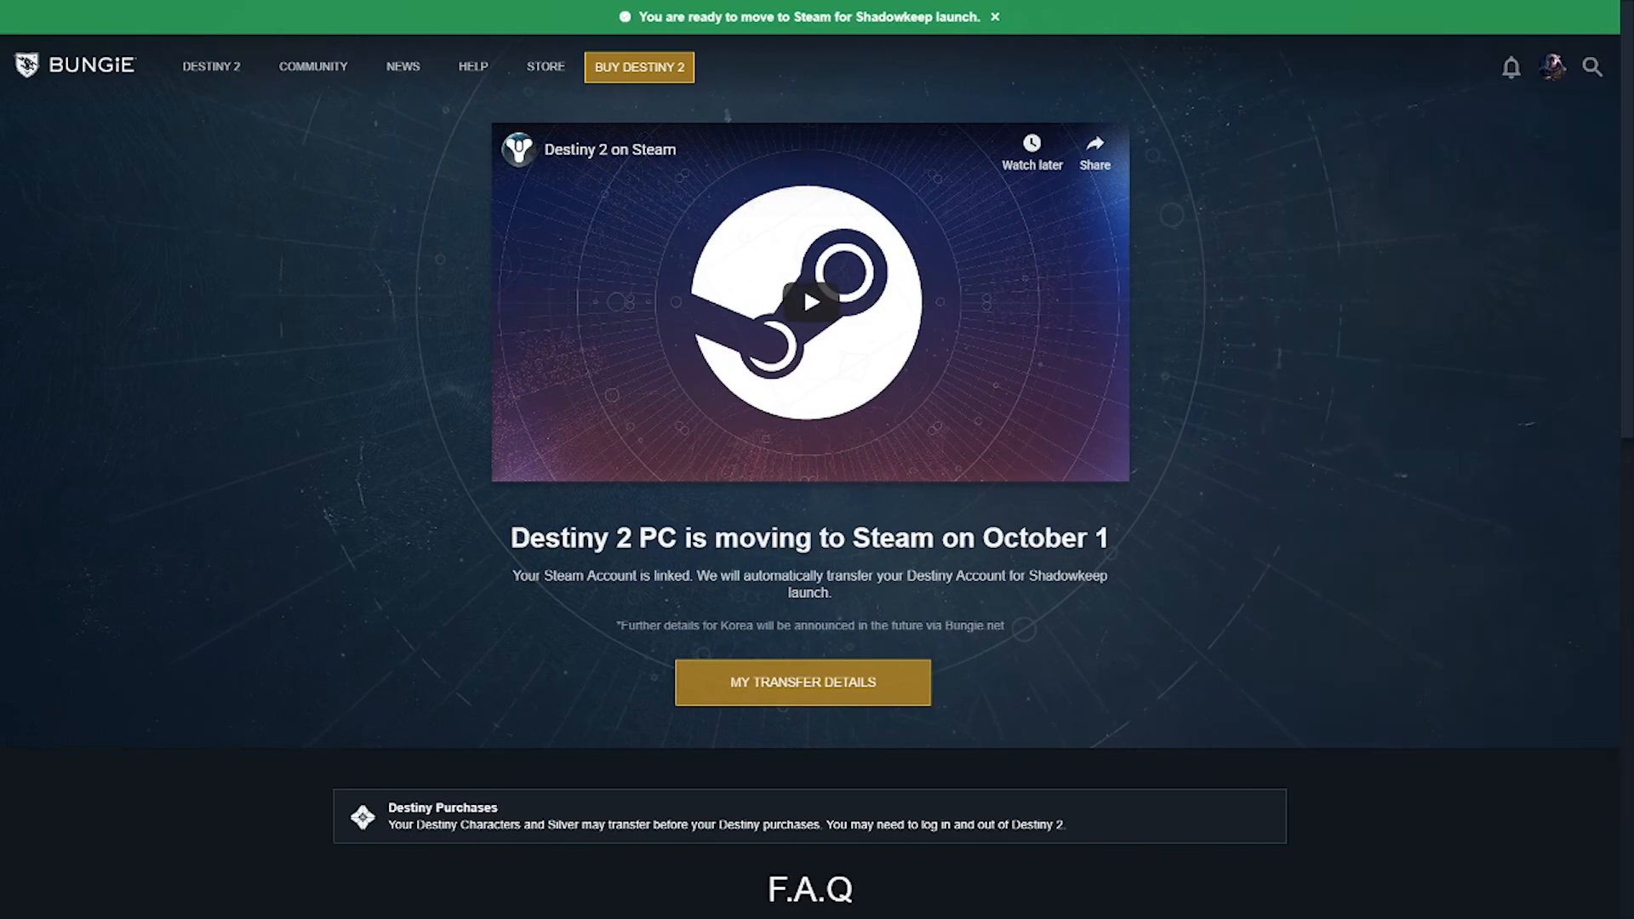
pyautogui.click(802, 683)
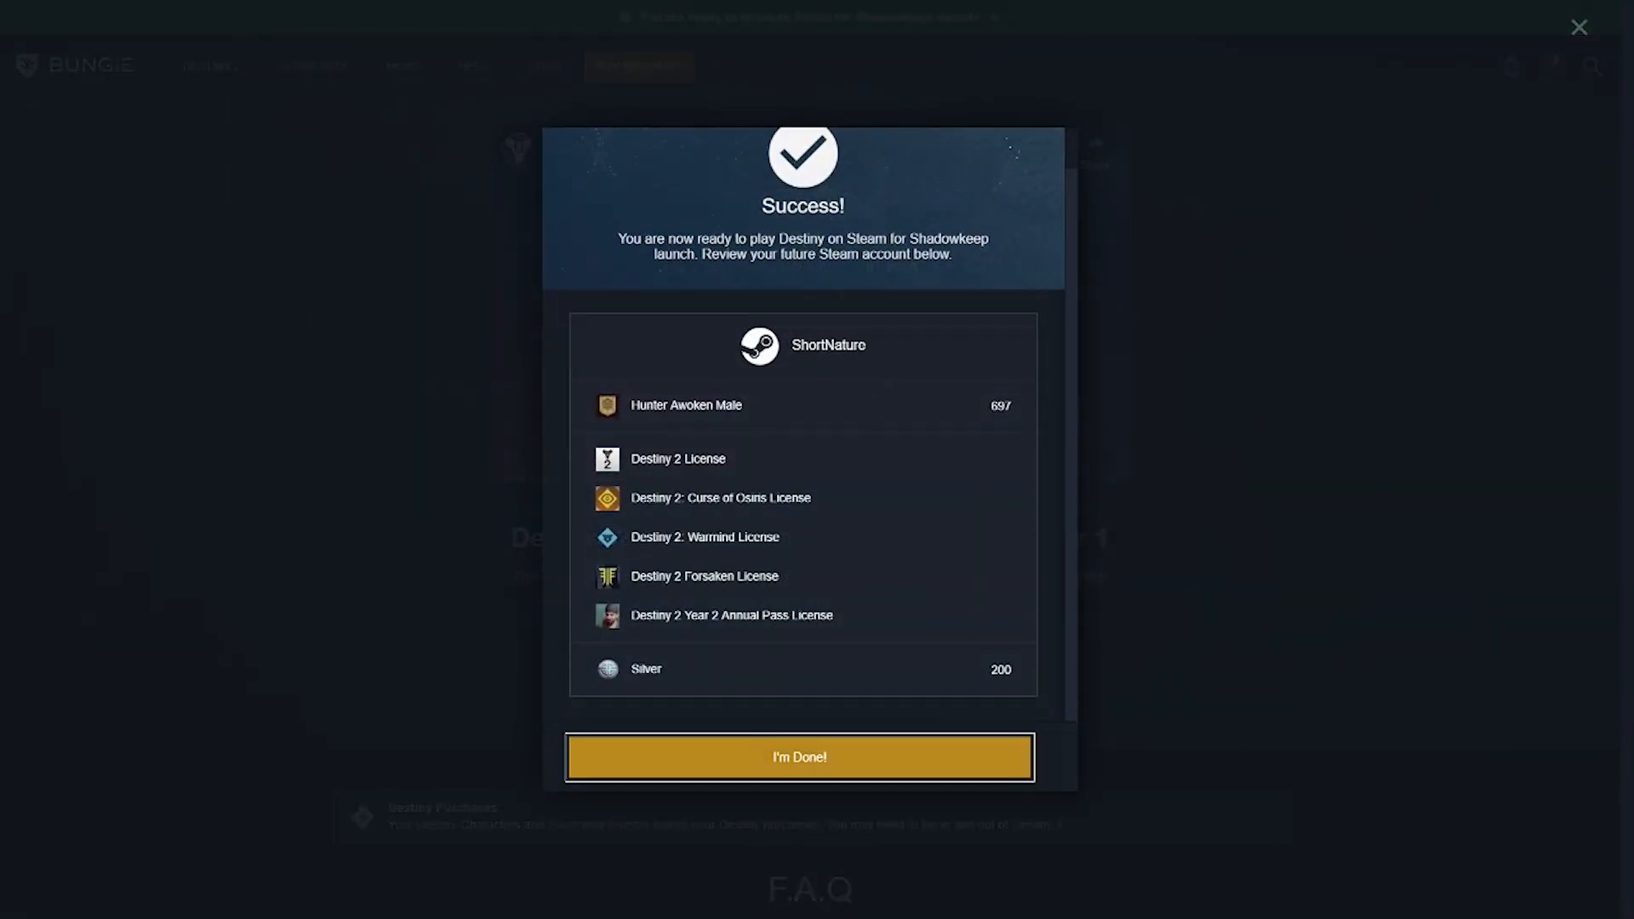
pyautogui.click(798, 756)
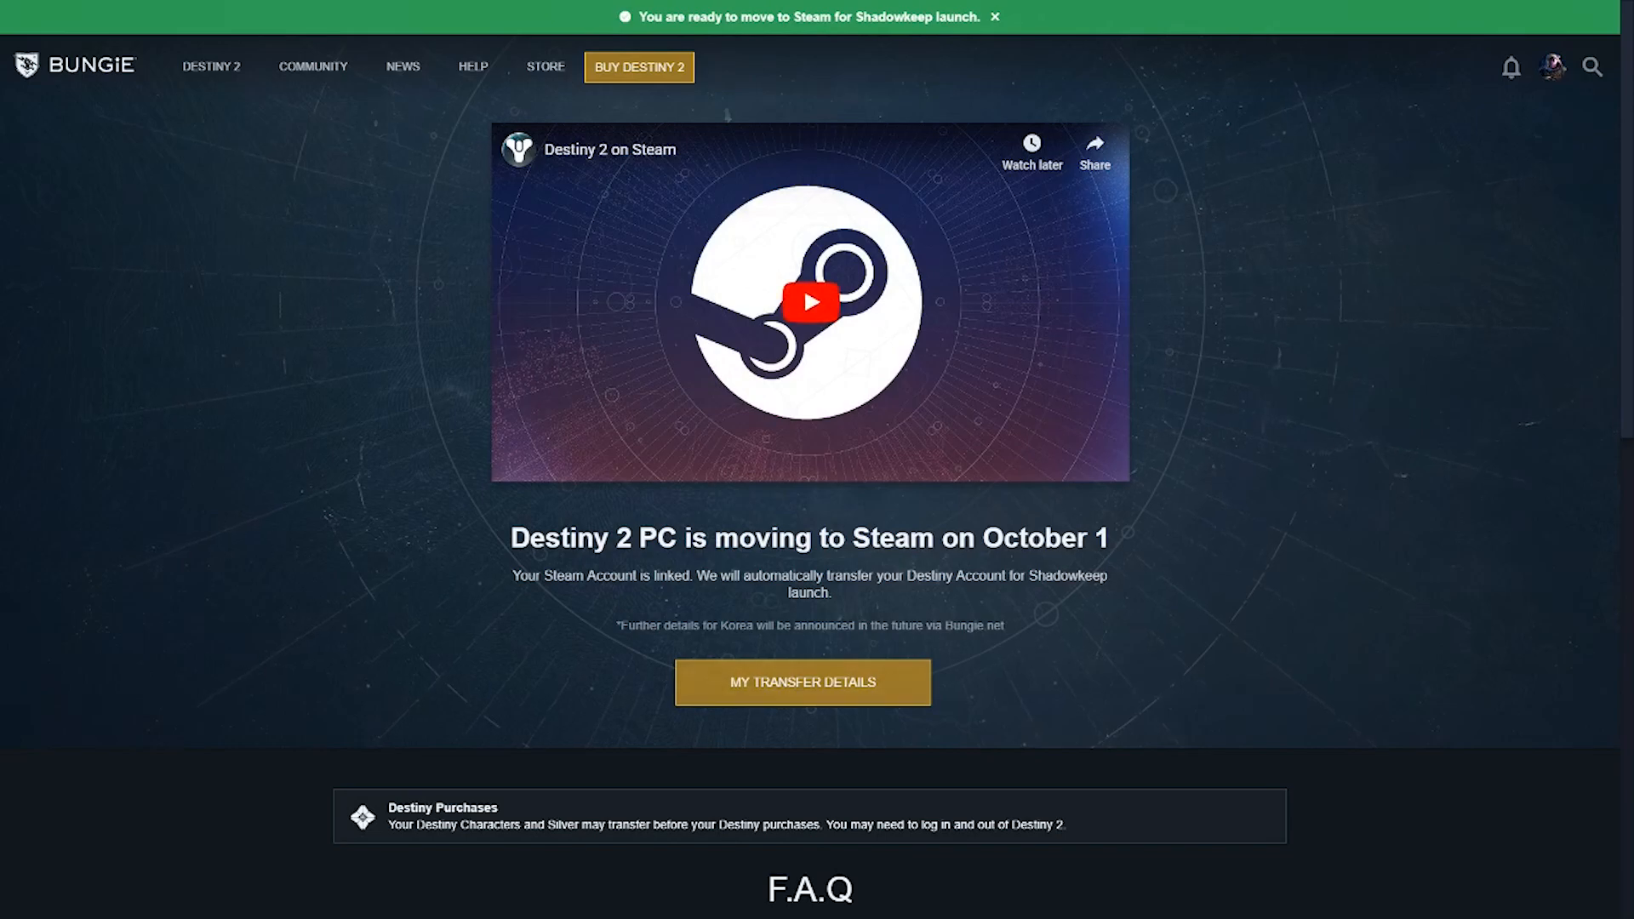